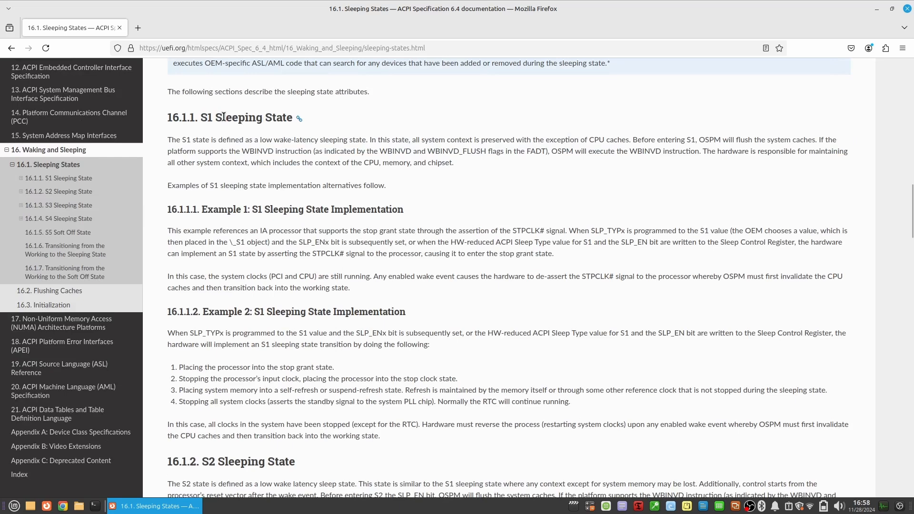
Read the ACPI sleeping states page, highlighting the S1, S3 and S4 headings, into S5 Soft Off
double_click(205, 117)
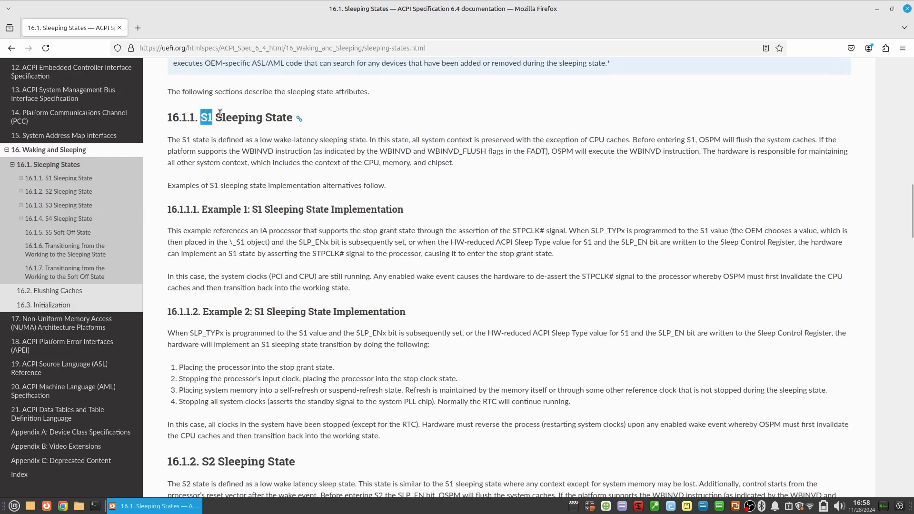
triple_click(233, 117)
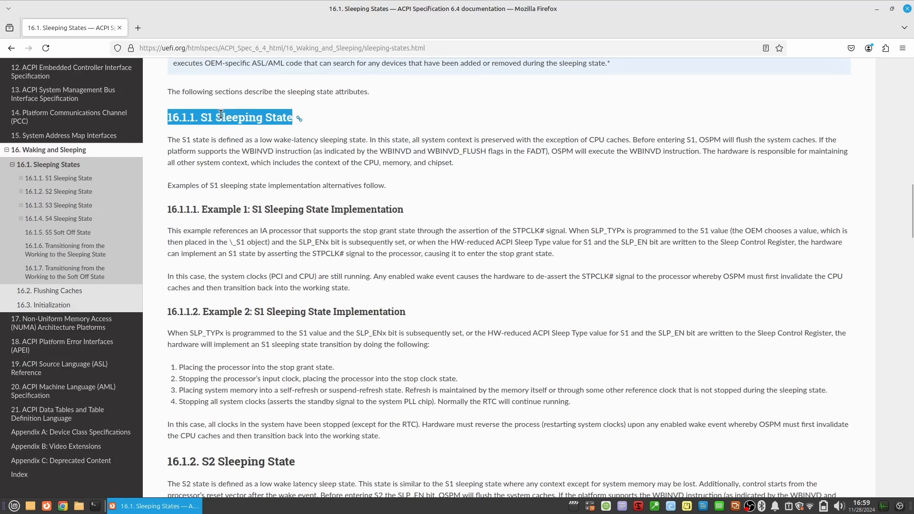
scroll(down, 3)
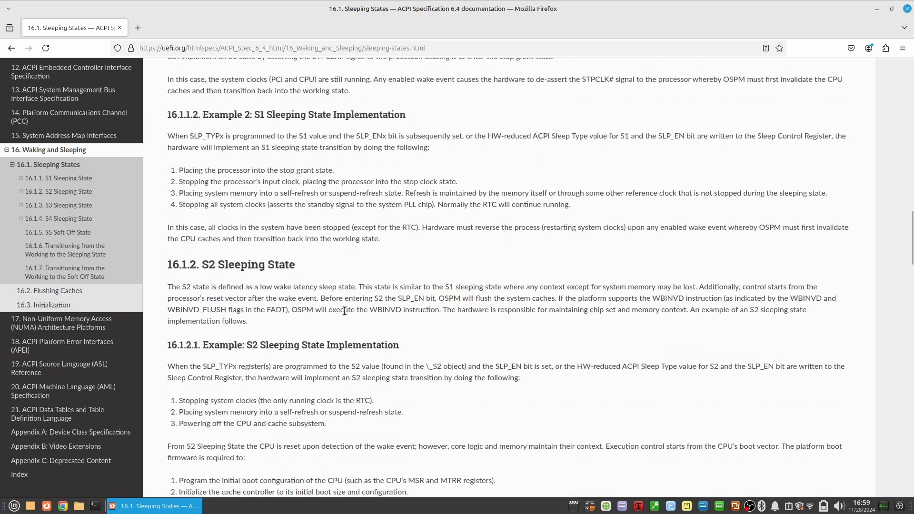
double_click(231, 265)
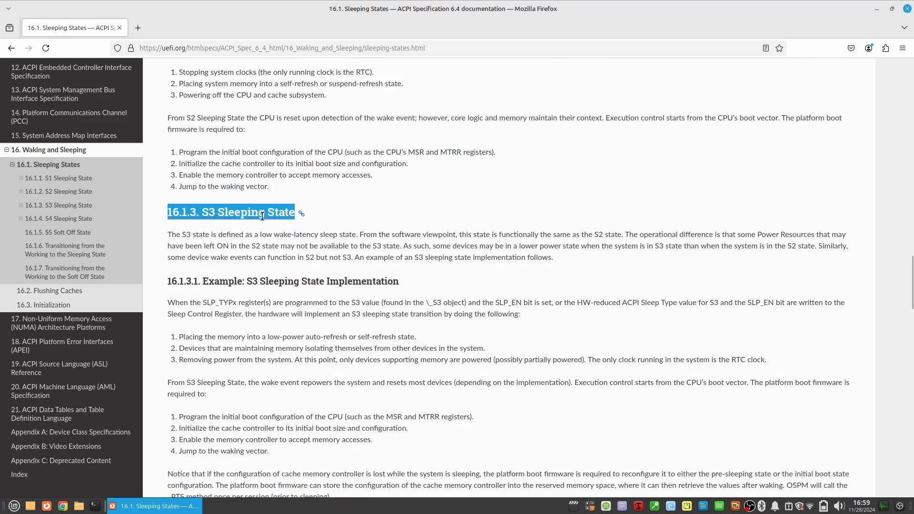
scroll(down, 3)
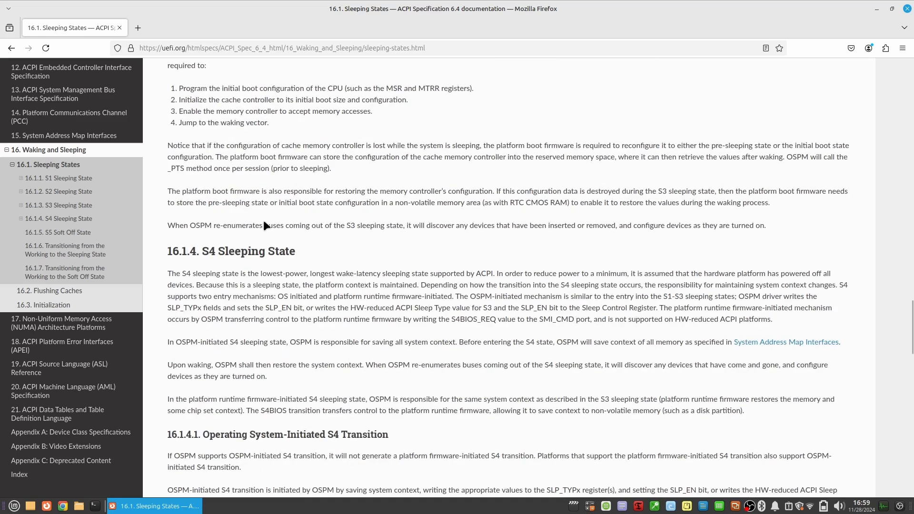
double_click(230, 251)
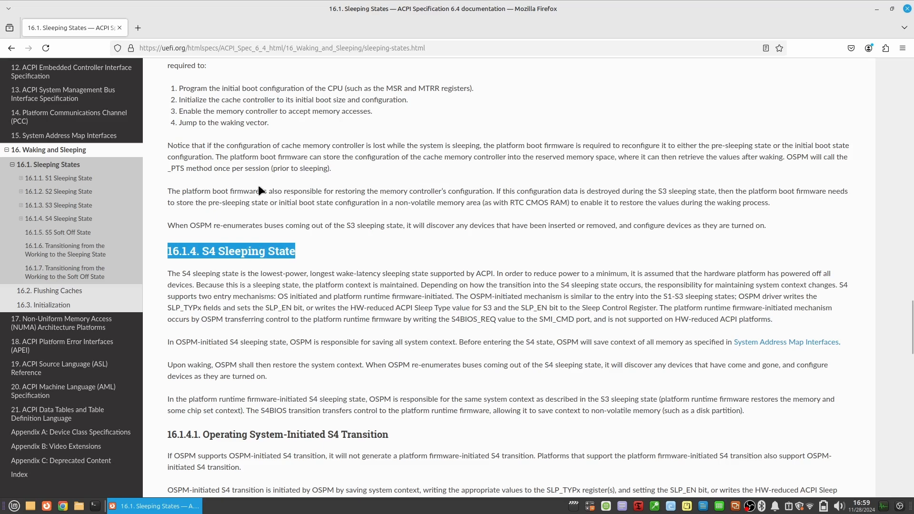
scroll(down, 3)
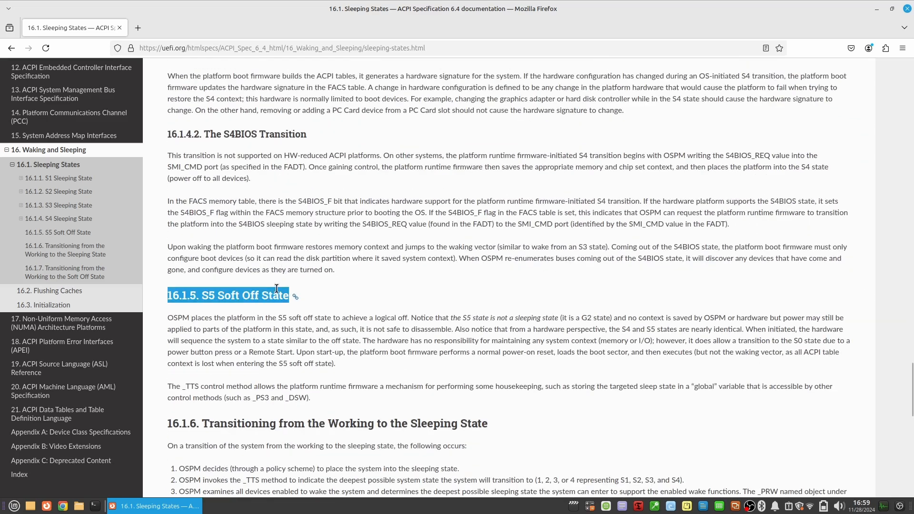
scroll(down, 3)
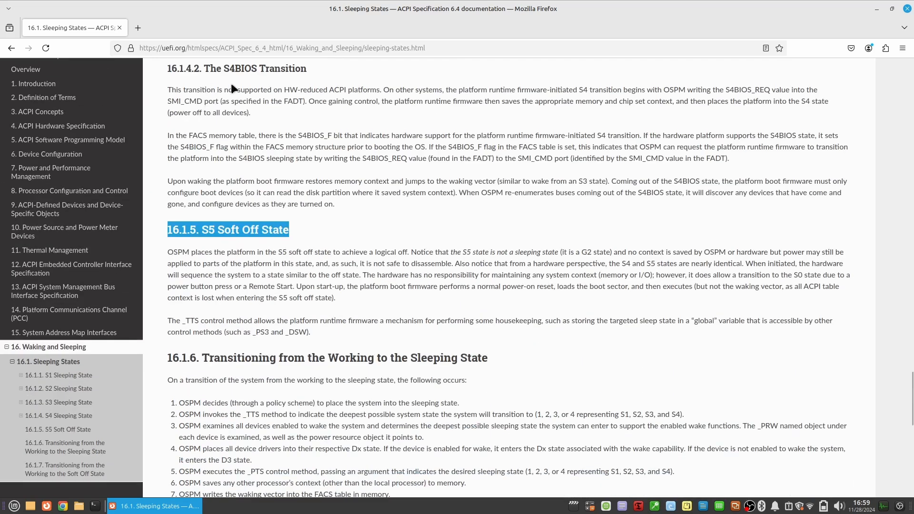
mouse_move(571, 47)
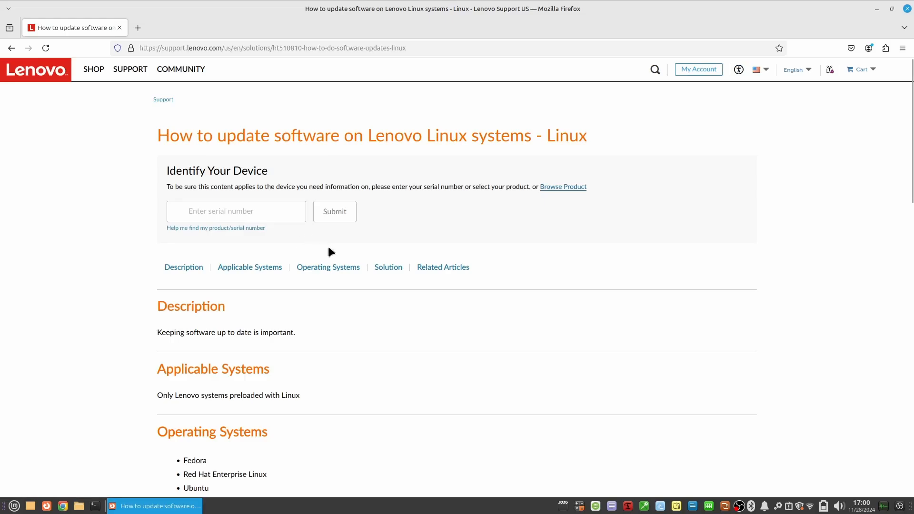
Read the Lenovo article down to its sudo apt update Solution commands, then bring Terminal forward
scroll(down, 3)
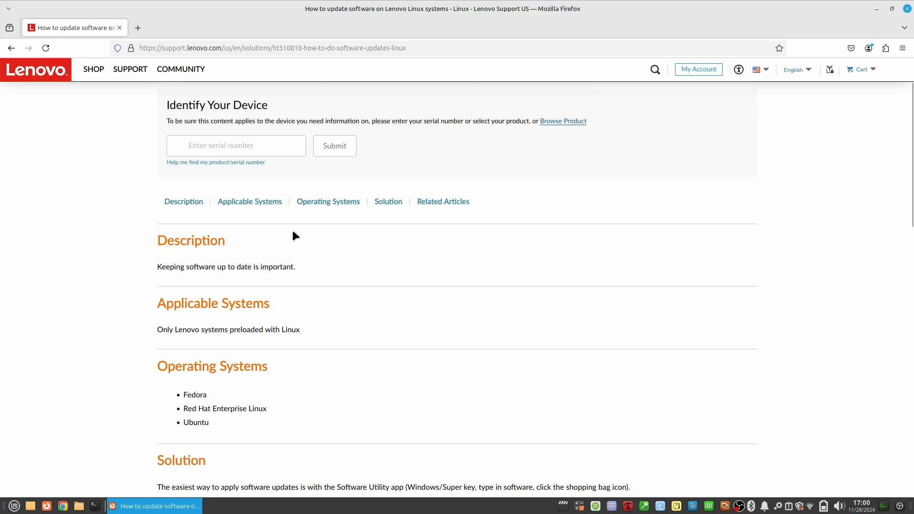
scroll(down, 3)
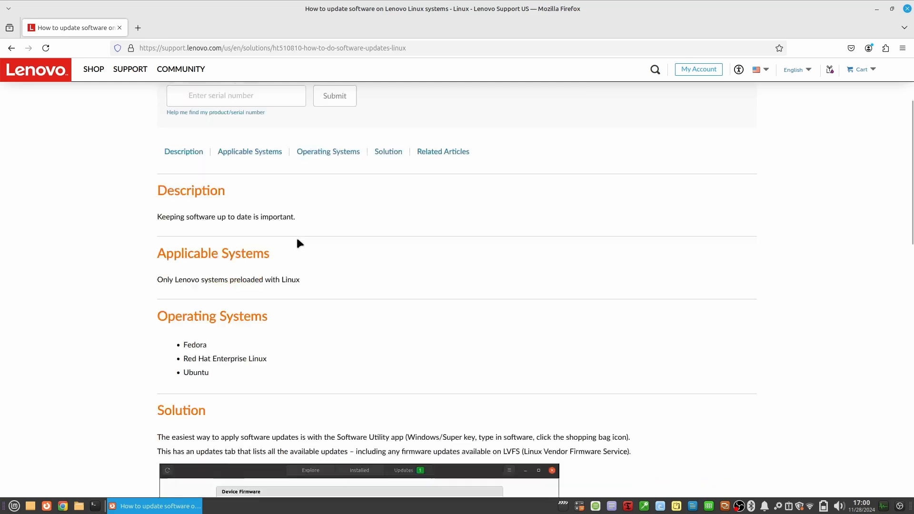
scroll(down, 3)
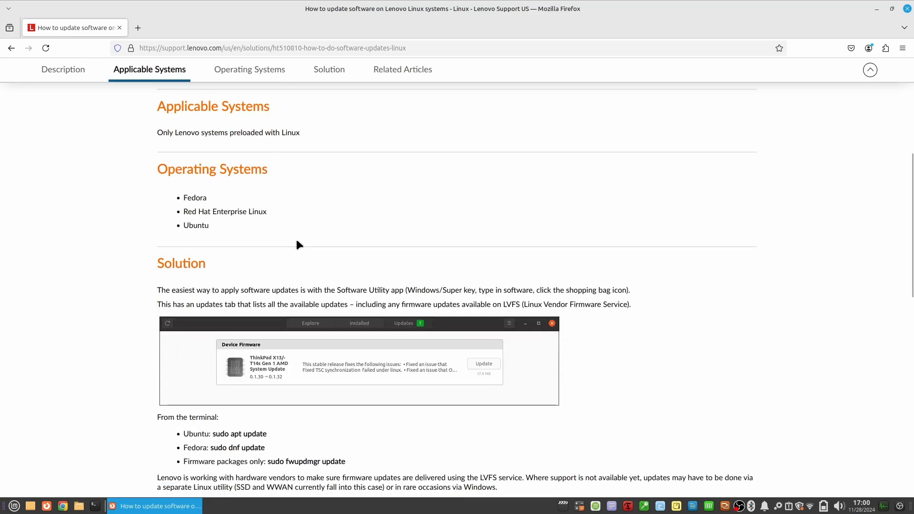
scroll(down, 3)
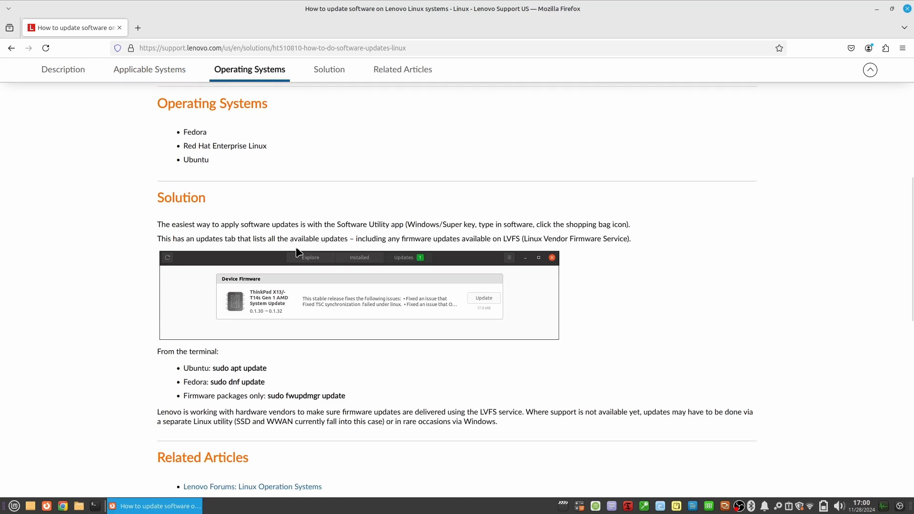
click(154, 506)
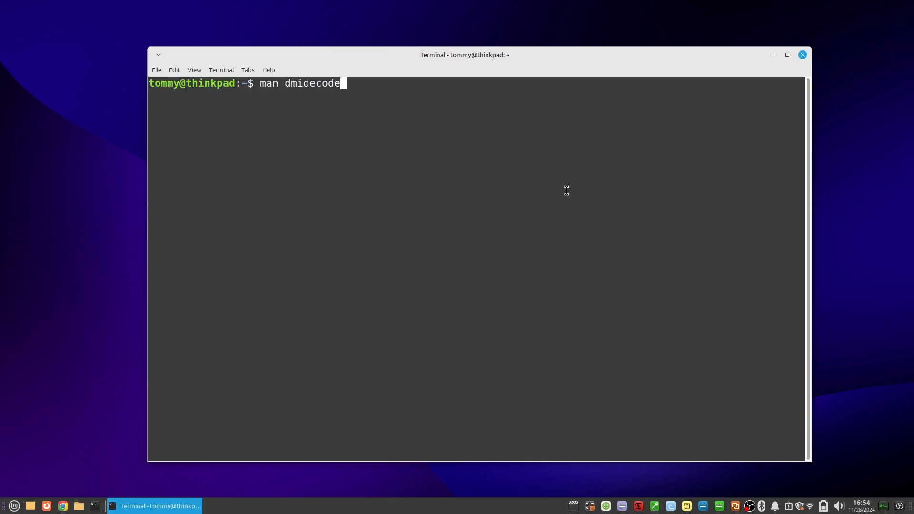
View the dmidecode manual, then run sudo dmidecode -t system and highlight the Wake-up Type line
key(Return)
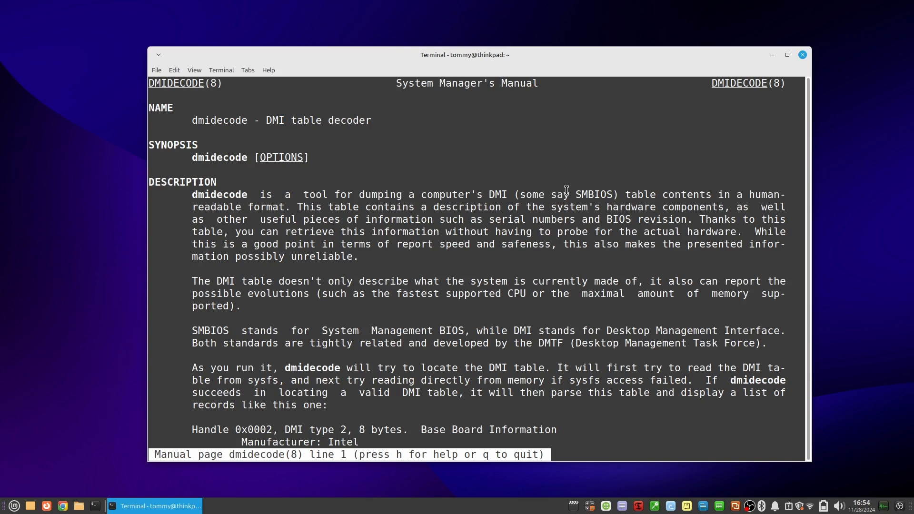
scroll(down, 3)
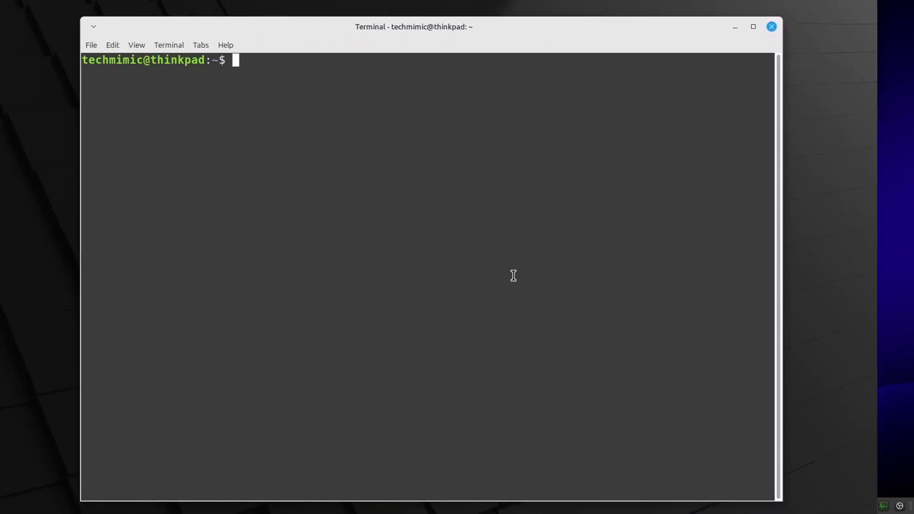
text(sudo)
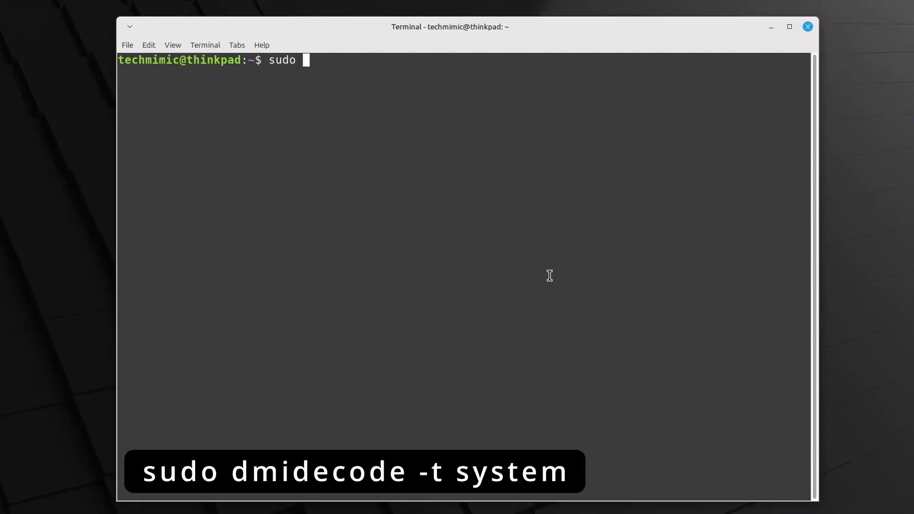
text(dmidecode -t system)
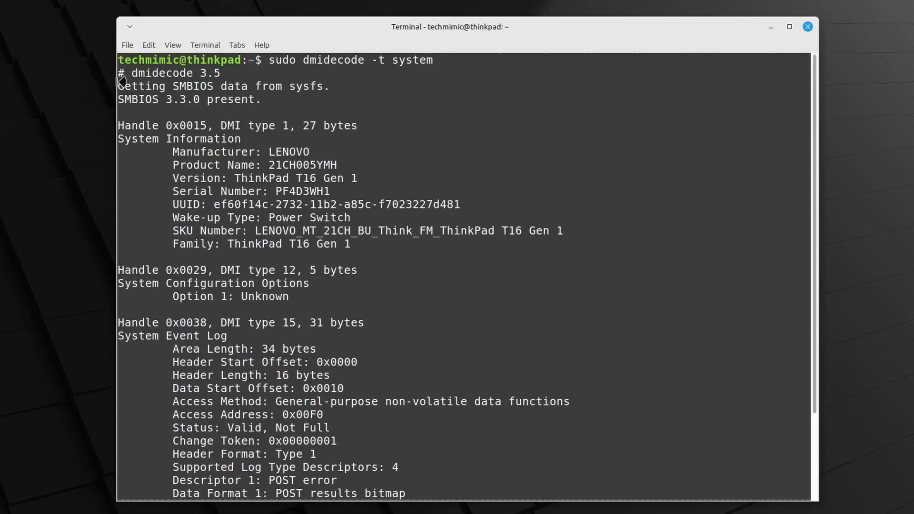
double_click(261, 218)
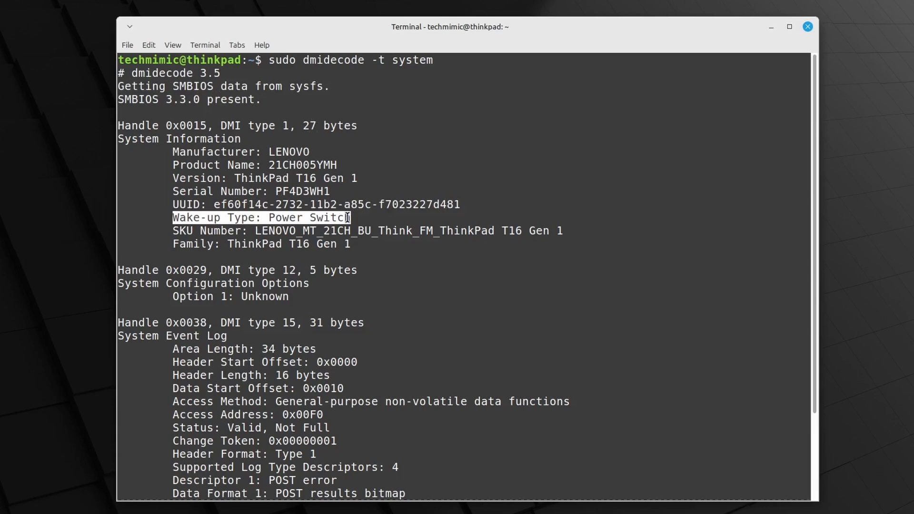
text(sudo apt install)
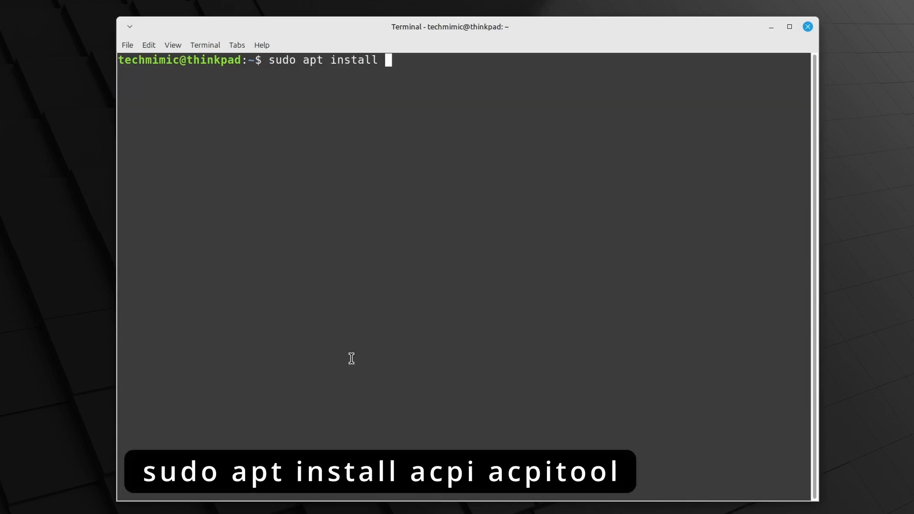
Install acpi and acpitool, then run acpitool -f showing 98% battery and AC adapter online
text(acpi acpitool)
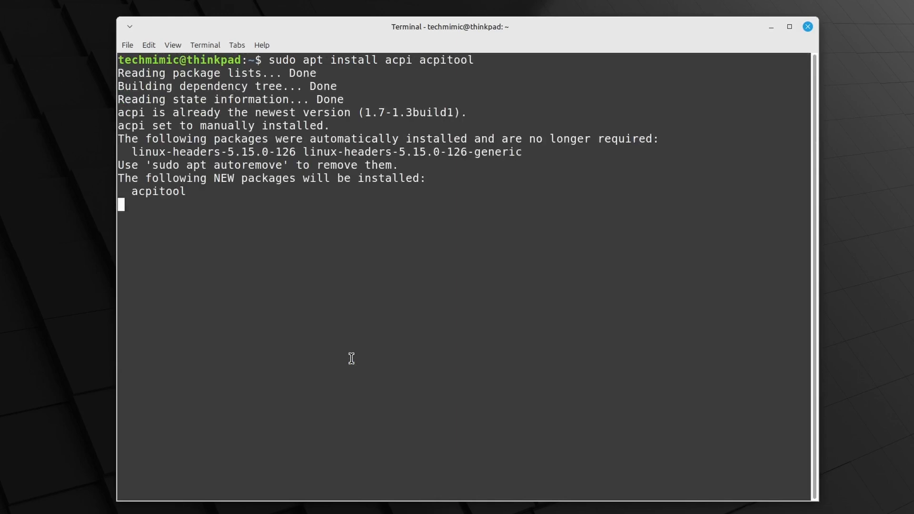
text(y)
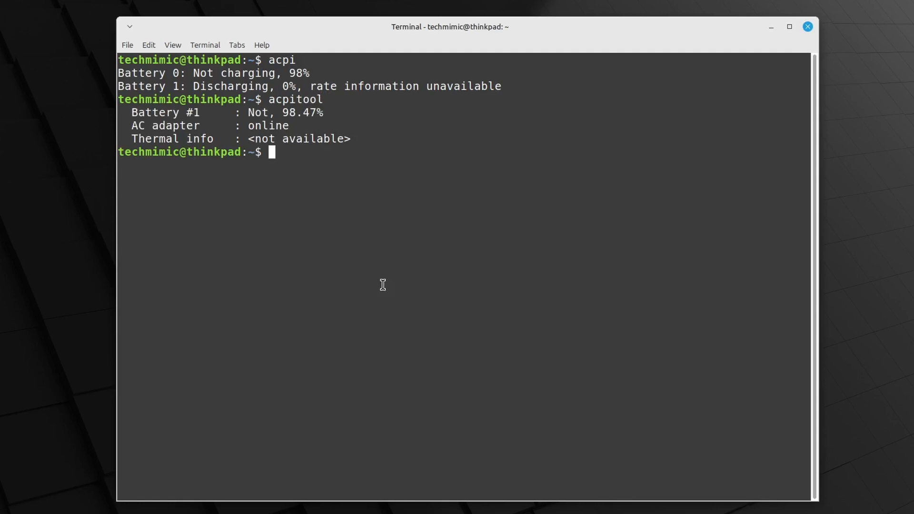
text(acpitool -)
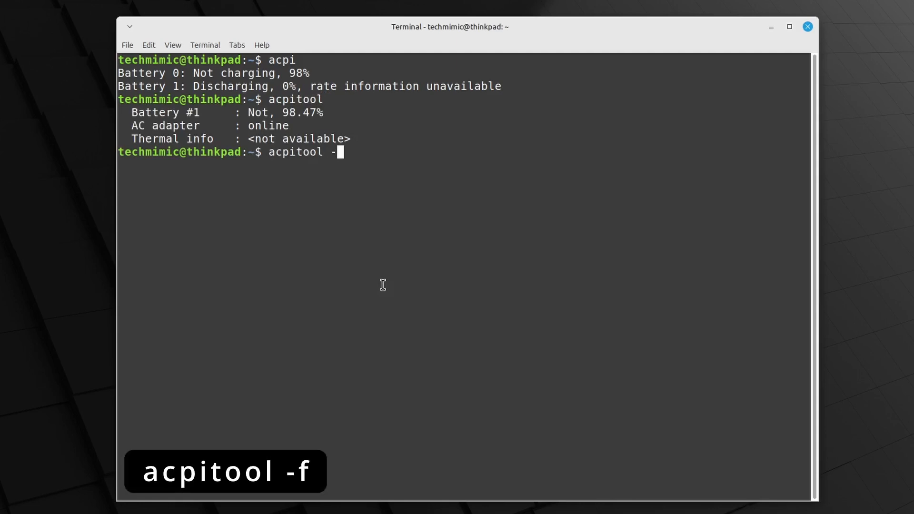
key(Return)
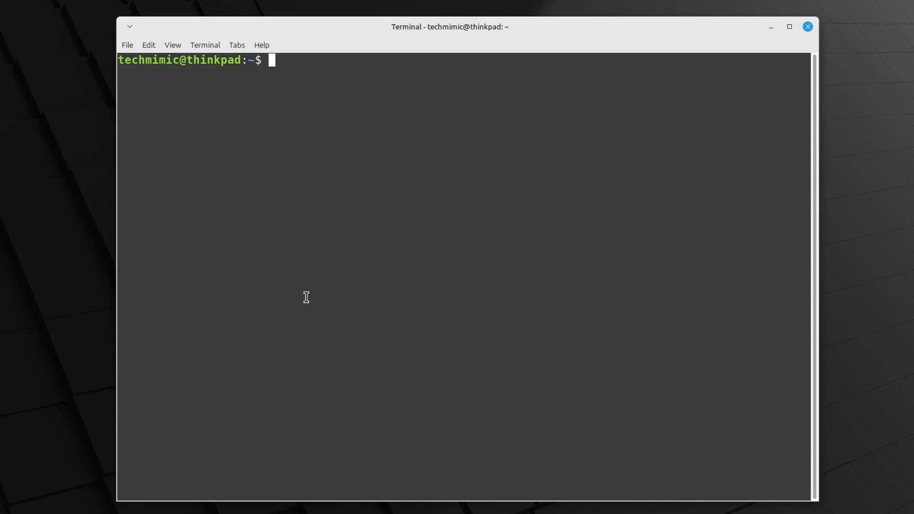
List /proc/acpi/wakeup devices, then type echo "XHC0" | sudo tee /proc/acpi/wakeup
text(cat /pro)
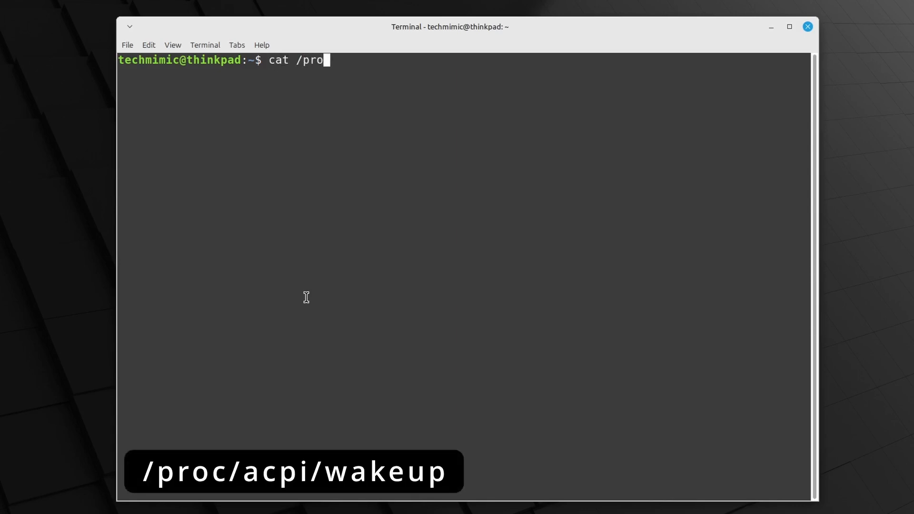
text(c/acpi/wakeup)
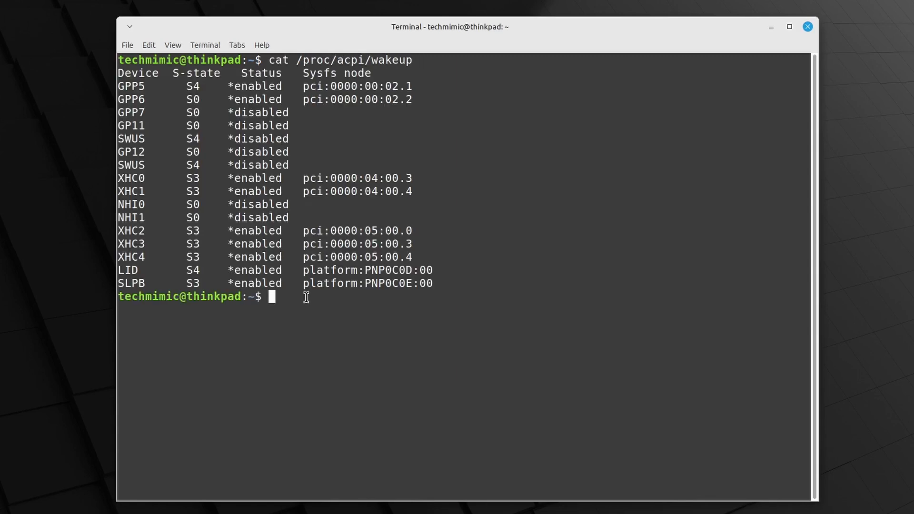
mouse_move(251, 182)
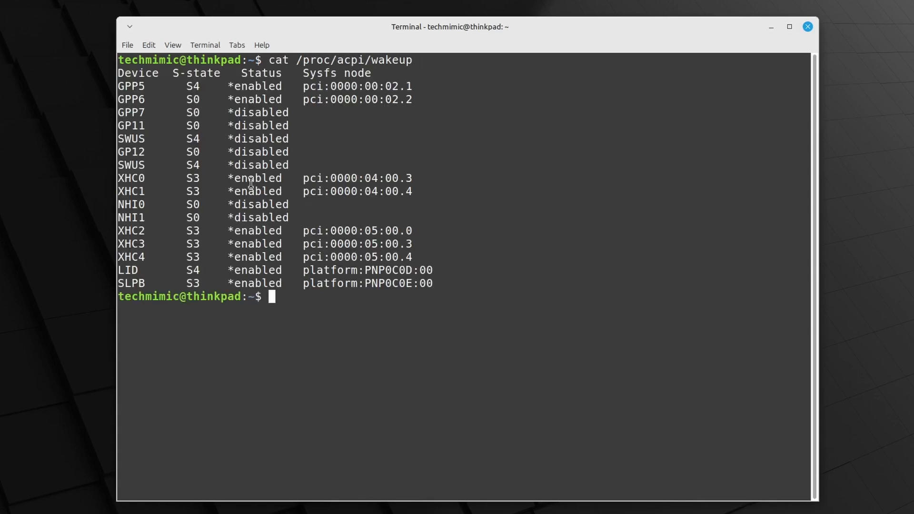
double_click(130, 178)
text(echo ")
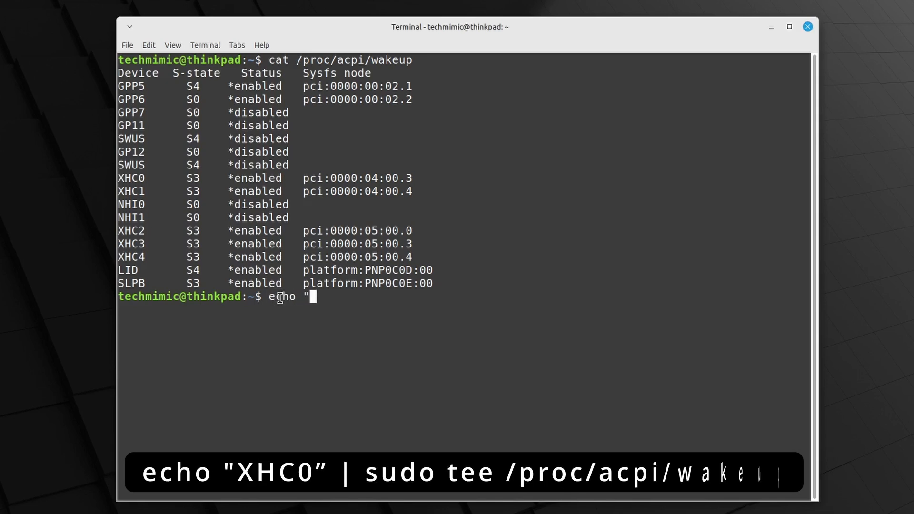
text(XHC0)
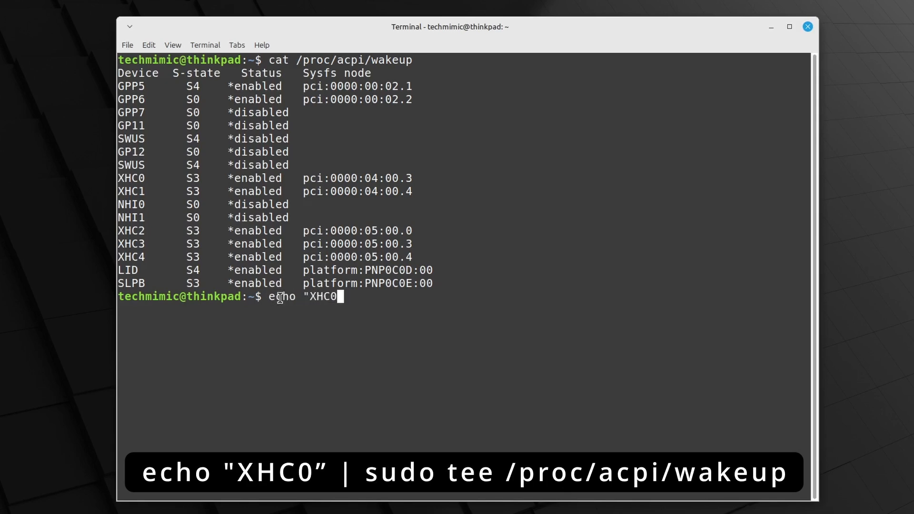
text(")
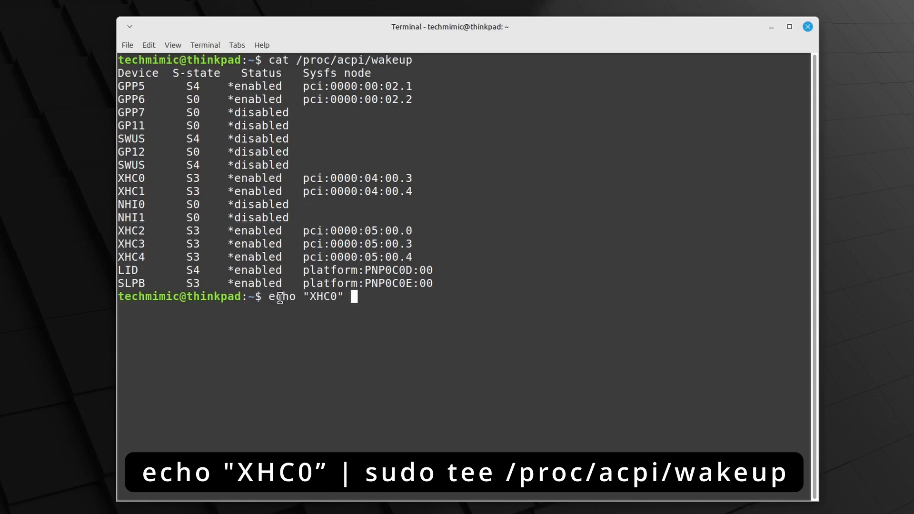
text(| sudo t)
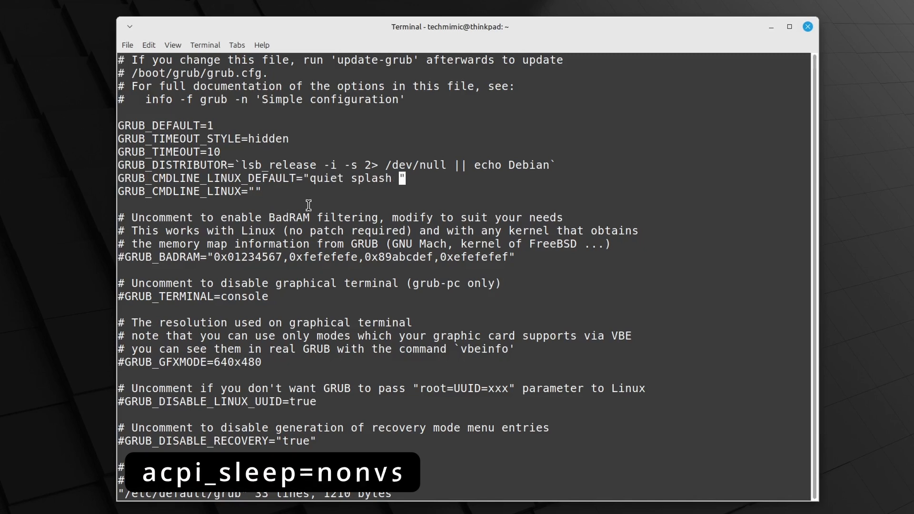
Append resume=UUID=XXXXX acpi_sleep=nonvs inside the GRUB_CMDLINE_LINUX_DEFAULT quotes in /etc/default/grub
text(acpi_sleep)
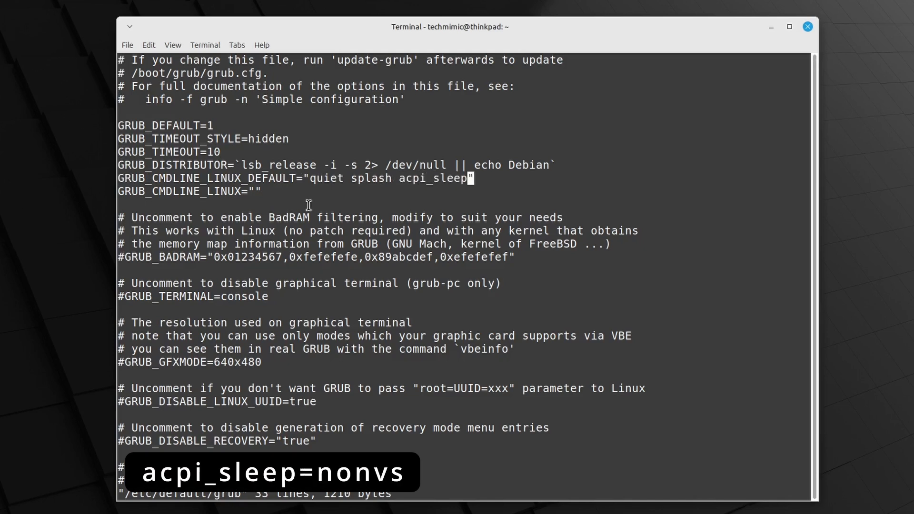
text(=n)
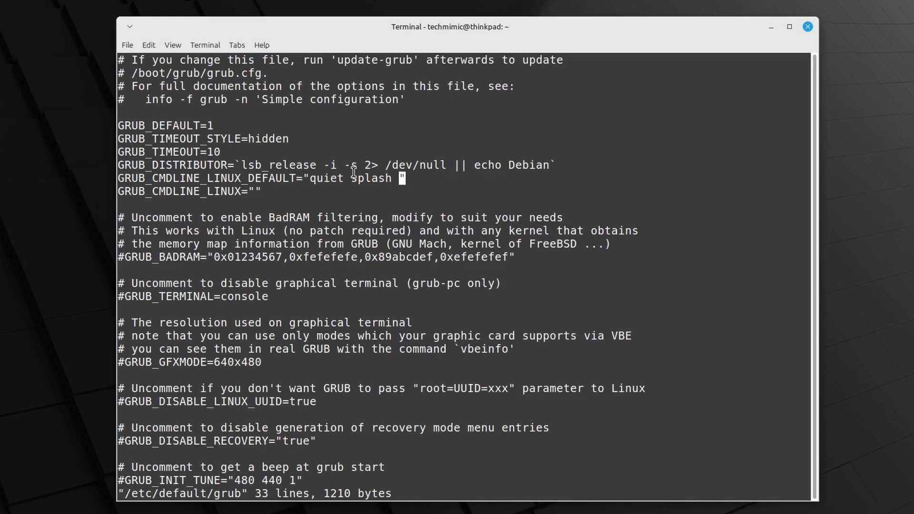
text(resume=)
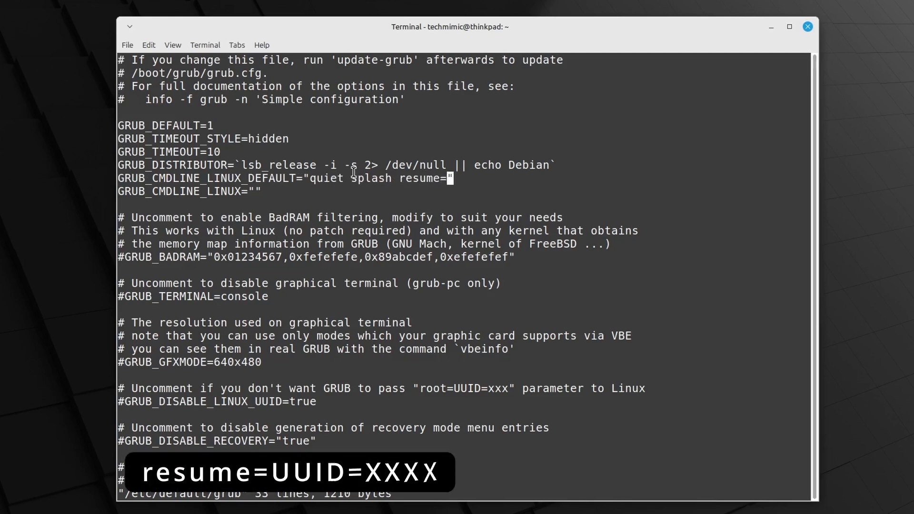
text(UUID=)
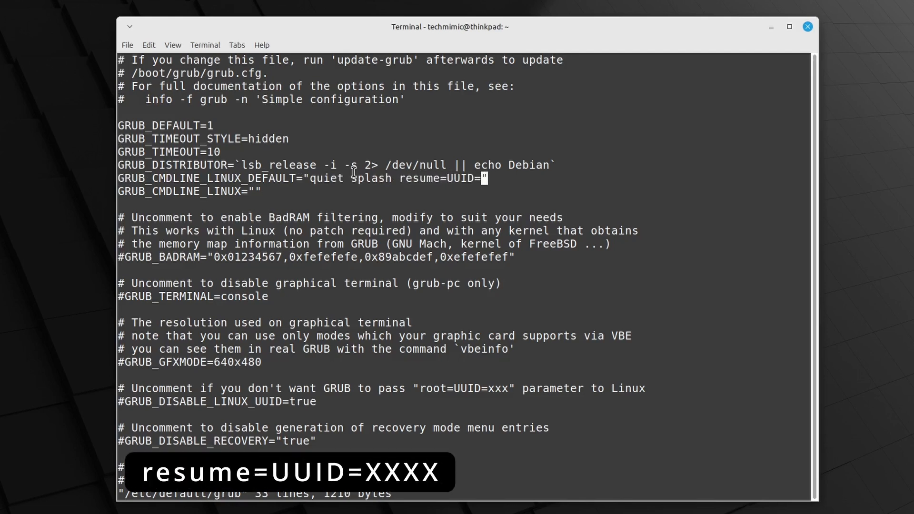
text(XXXXX)
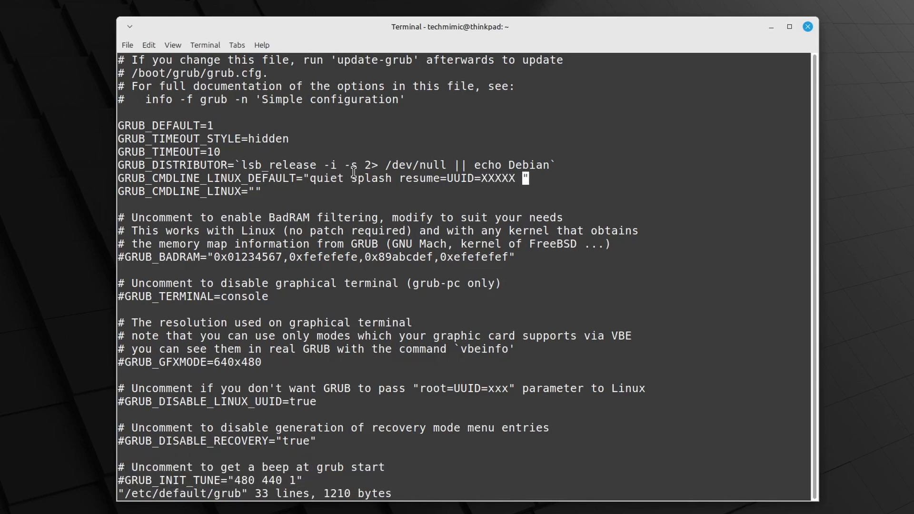
text(acpi_s)
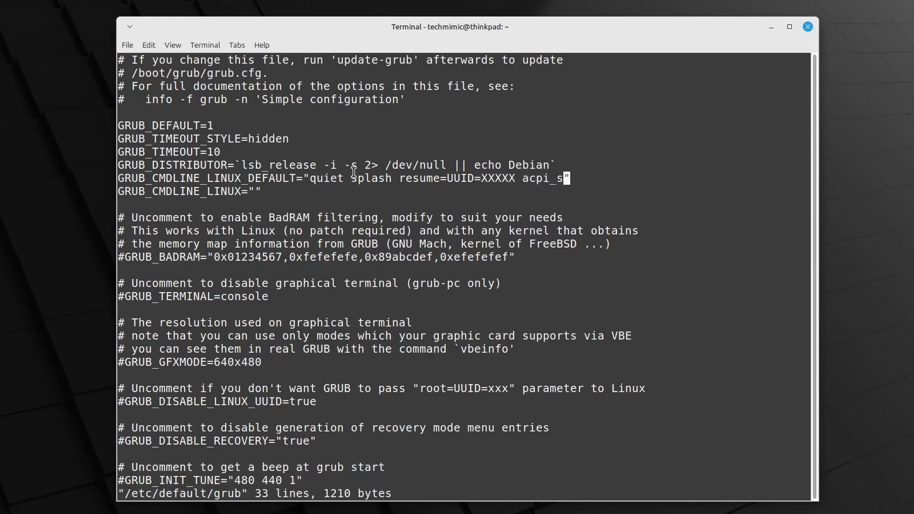
text(leep=non)
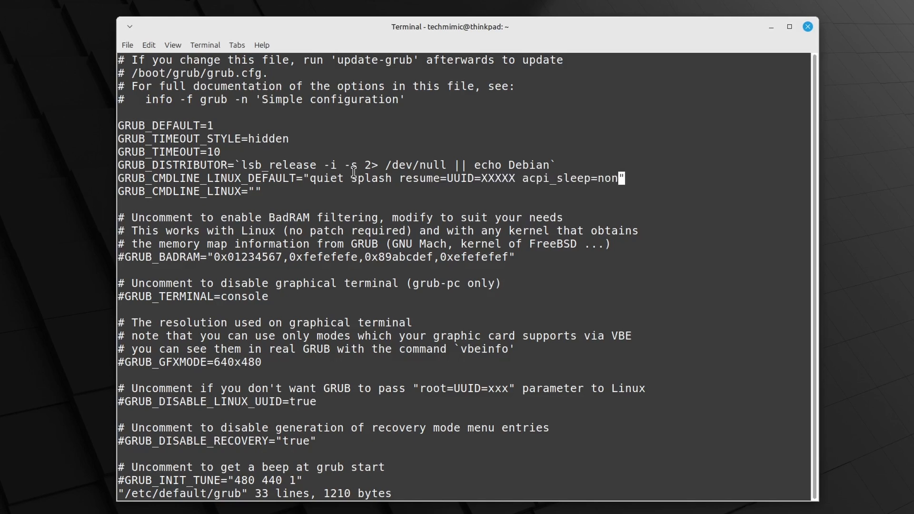
text(vs)
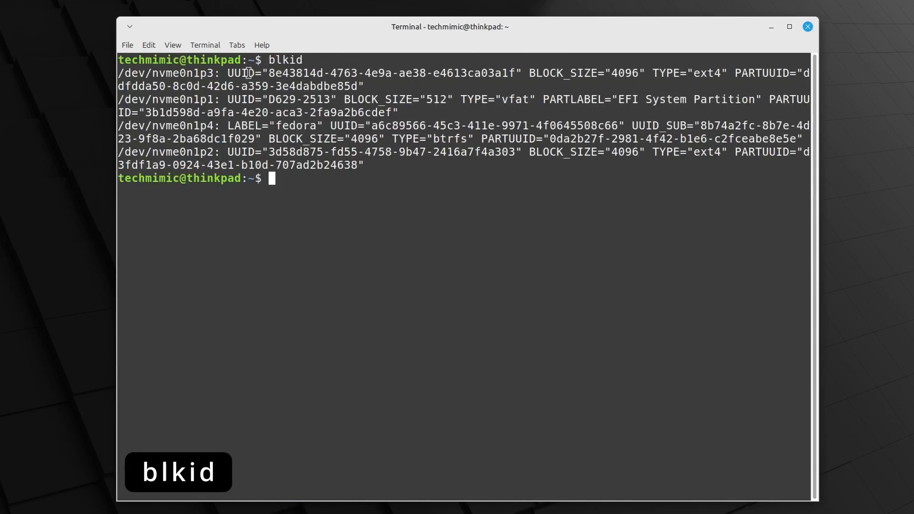
Run blkid and select the first partition's UUID
double_click(243, 99)
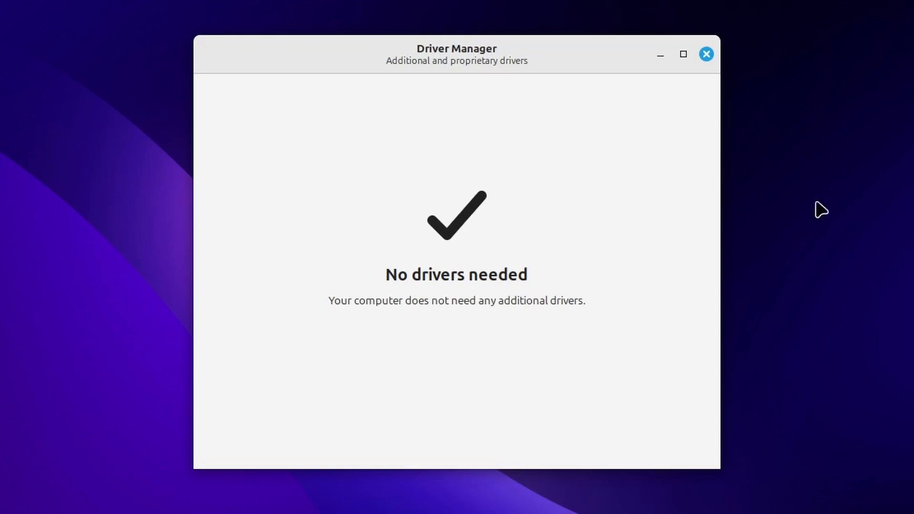
Confirm Driver Manager needs no drivers, run sudo apt update and upgrade, and launch Software Manager
click(704, 53)
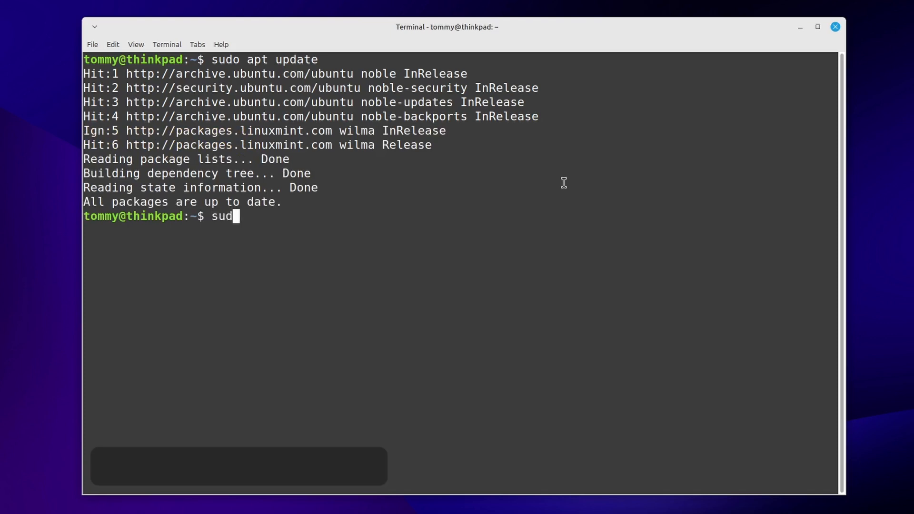
text(o apt upgrad)
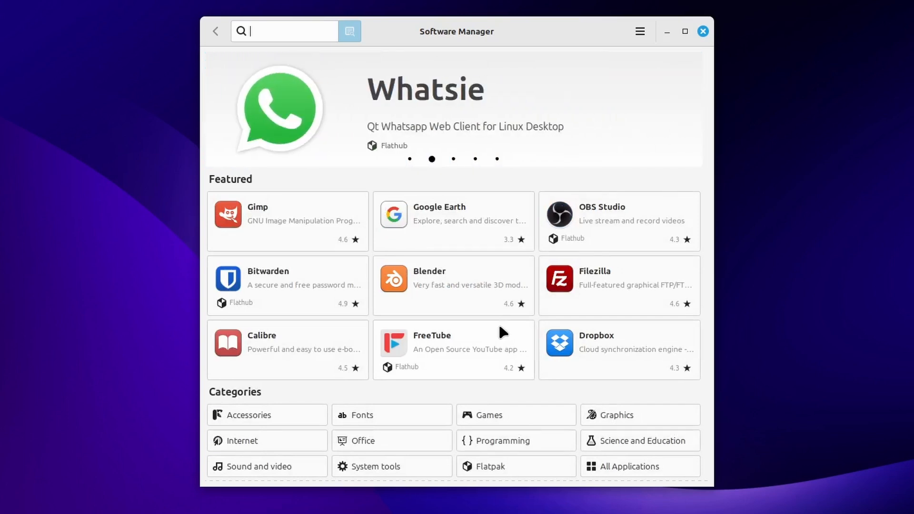
click(453, 159)
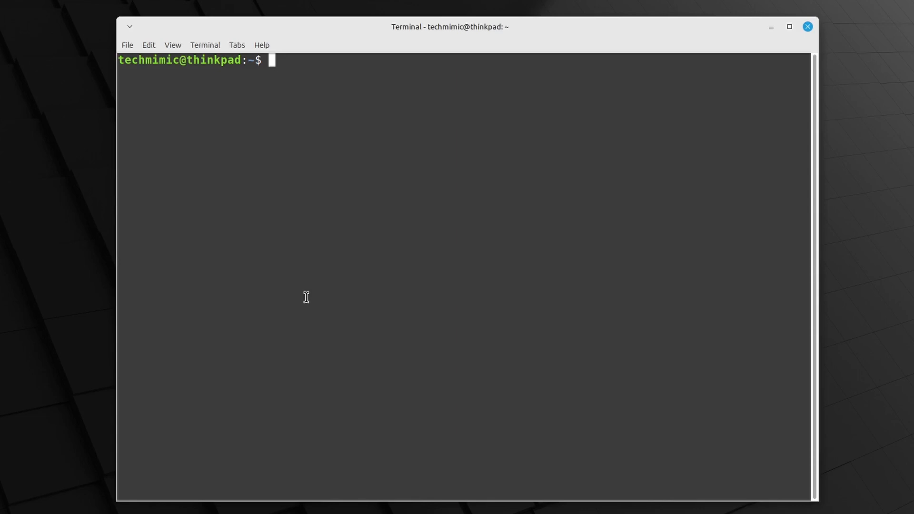
Open /etc/systemd/sleep.conf in vi and add SuspendMode=suspend and SuspendState=freeze lines
text(sudo)
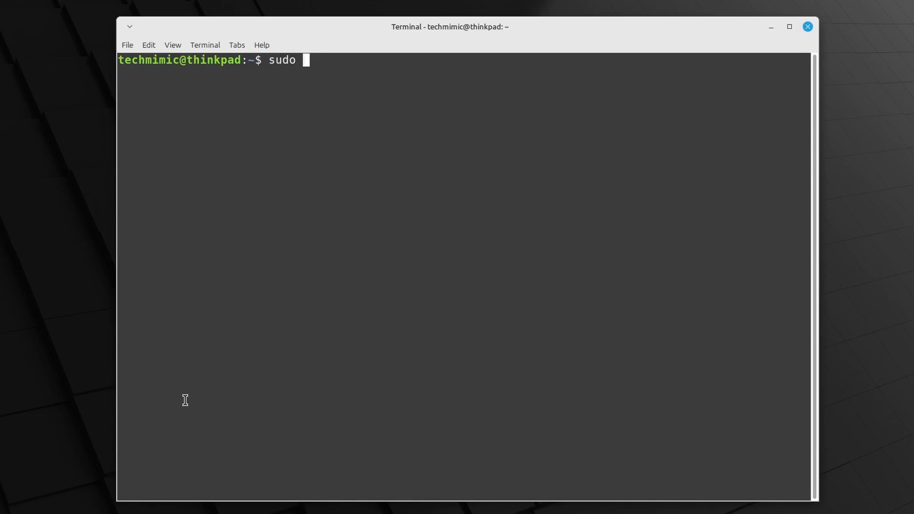
text(vi /etc/sys)
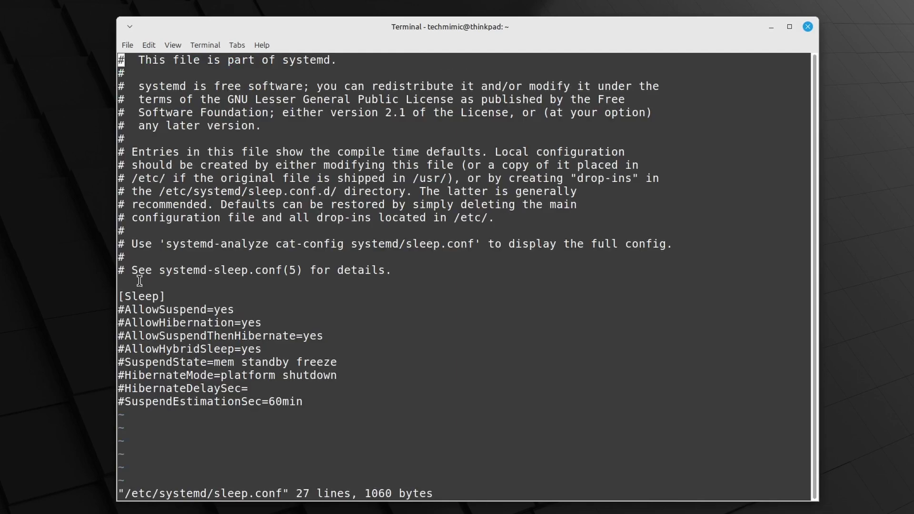
drag(119, 309, 302, 401)
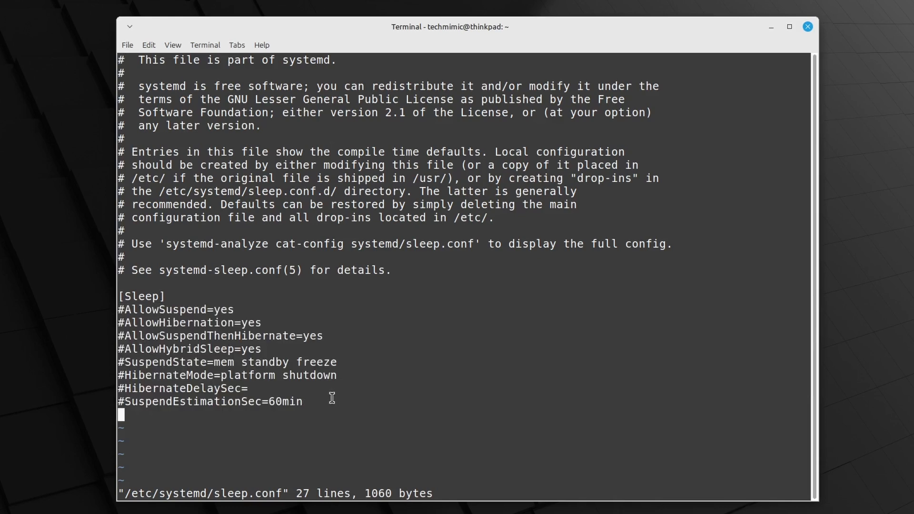
text(Sus)
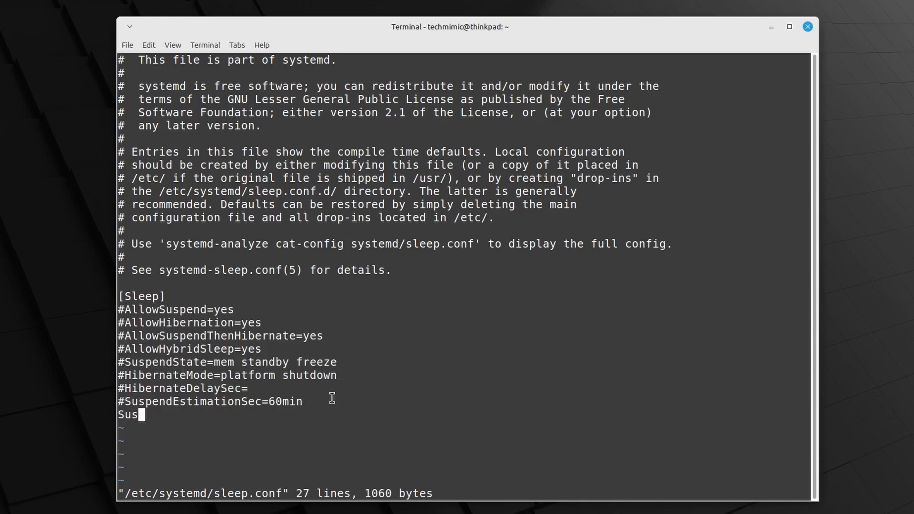
text(pendMode=susp)
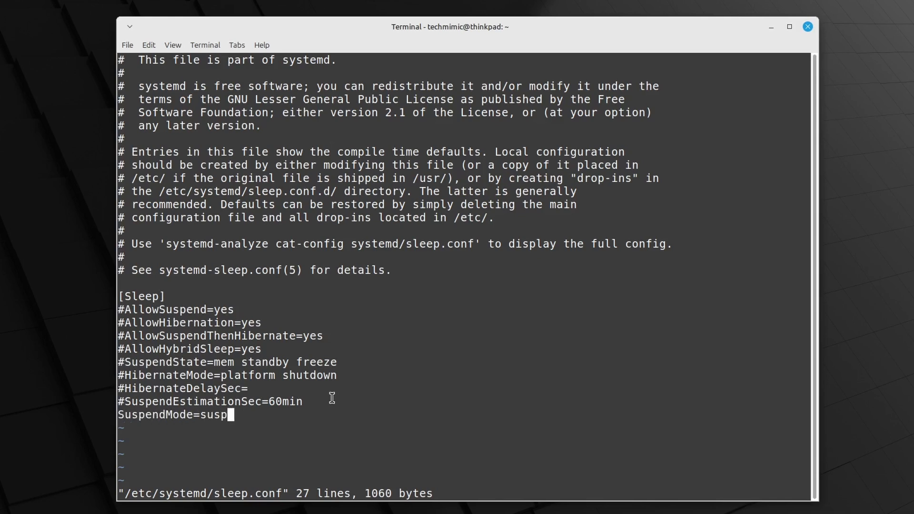
text(end)
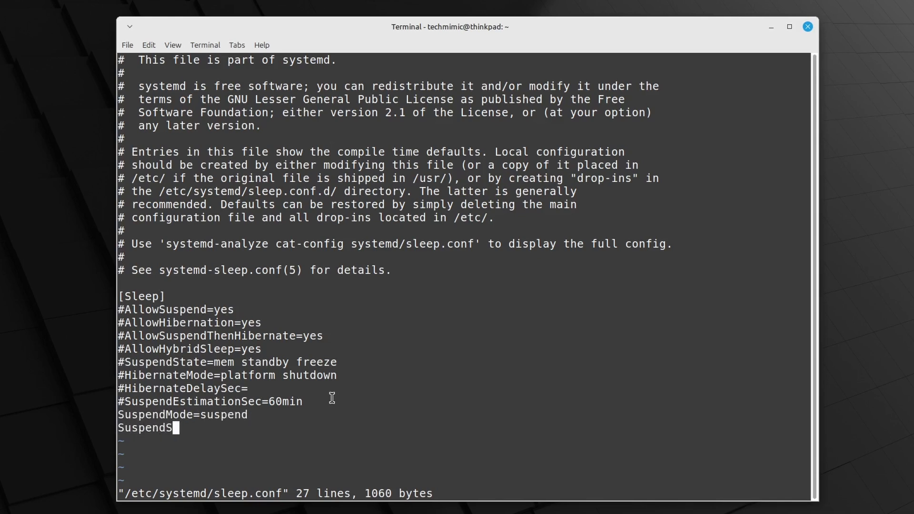
text(tate=freeze)
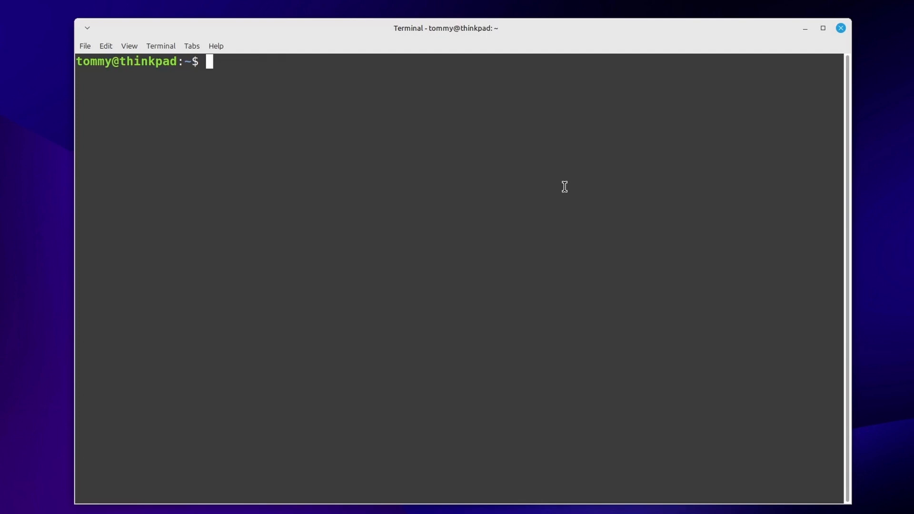
Grep the kernel log for suspend lines showing S0 idle default, then close the terminal
text(journalctl)
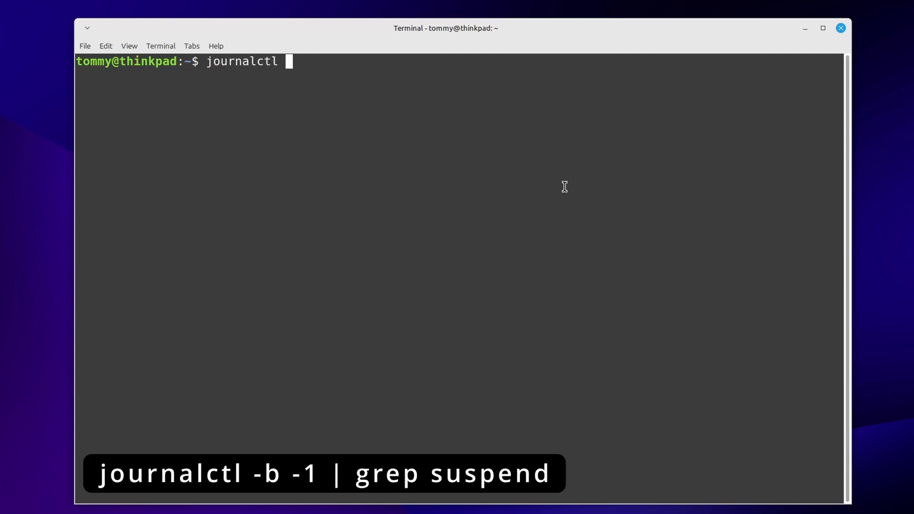
text(-b -1 | gr)
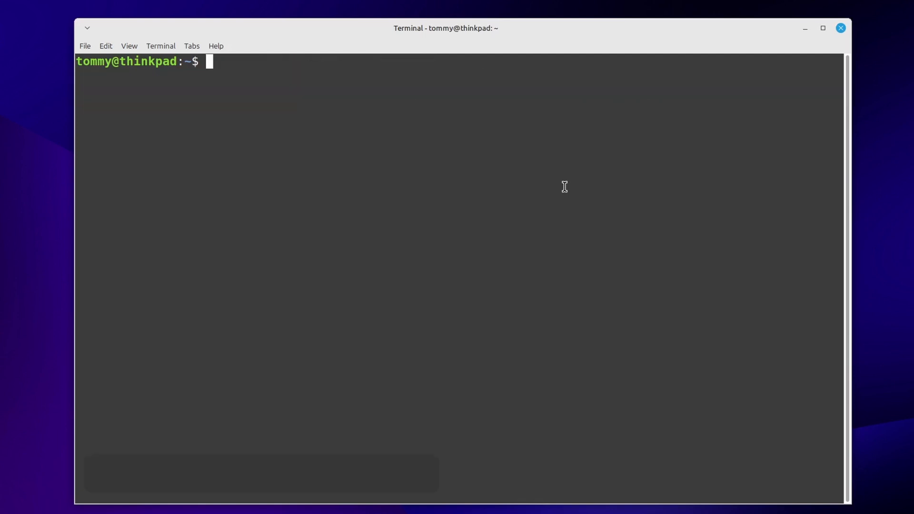
text(dmesg |)
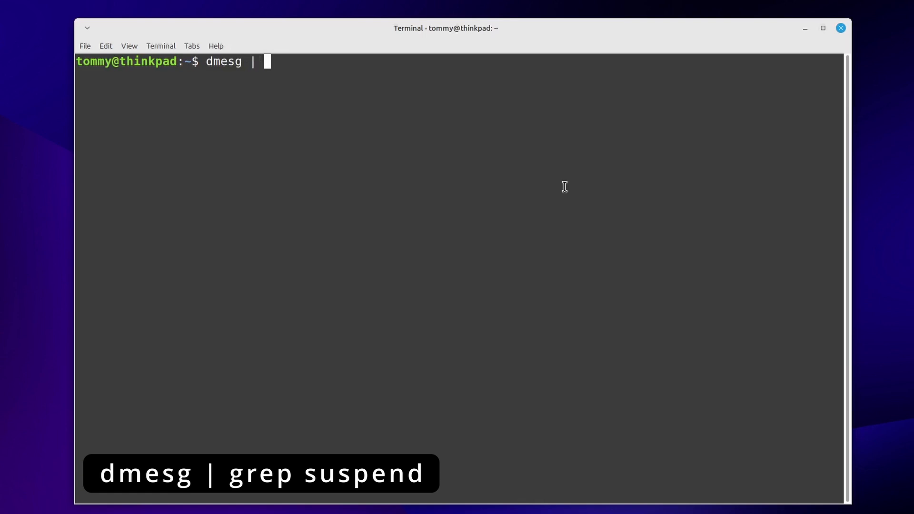
text(grep suspend)
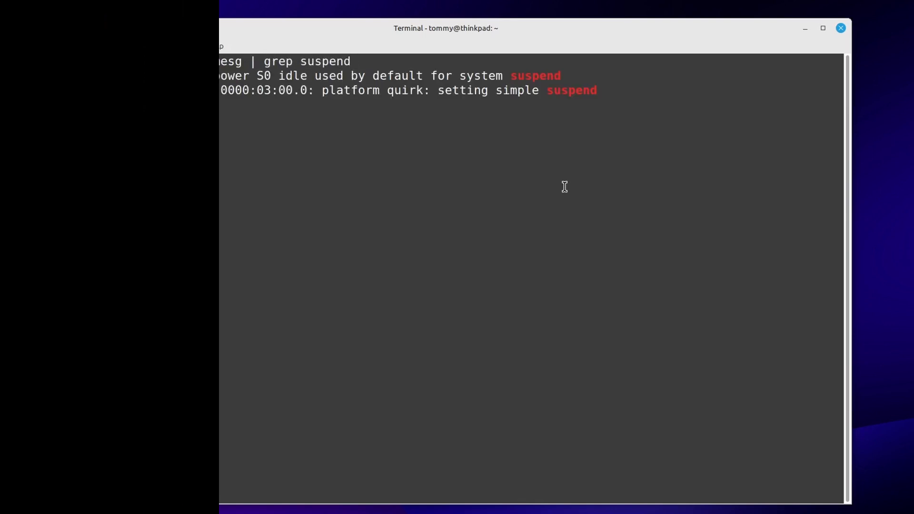
click(839, 28)
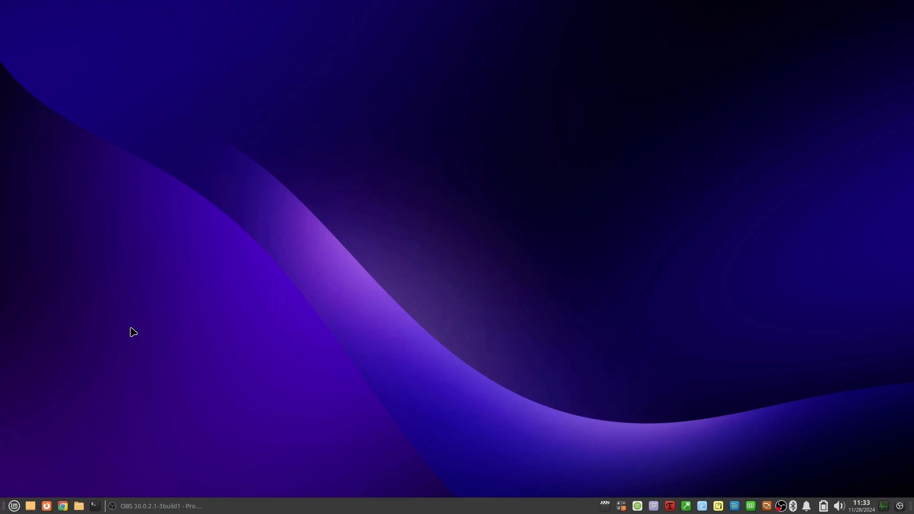
Open Power Manager and keep both system sleep and lid closing set to Suspend
click(10, 506)
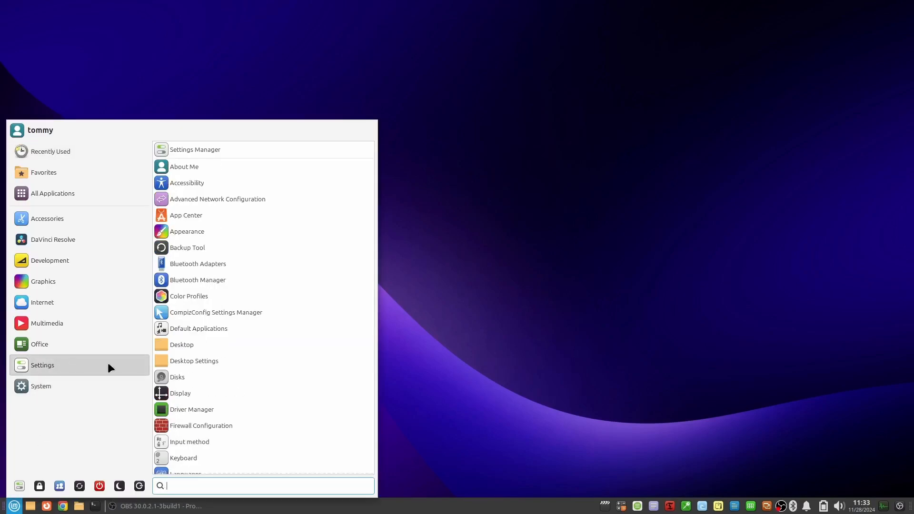
scroll(down, 3)
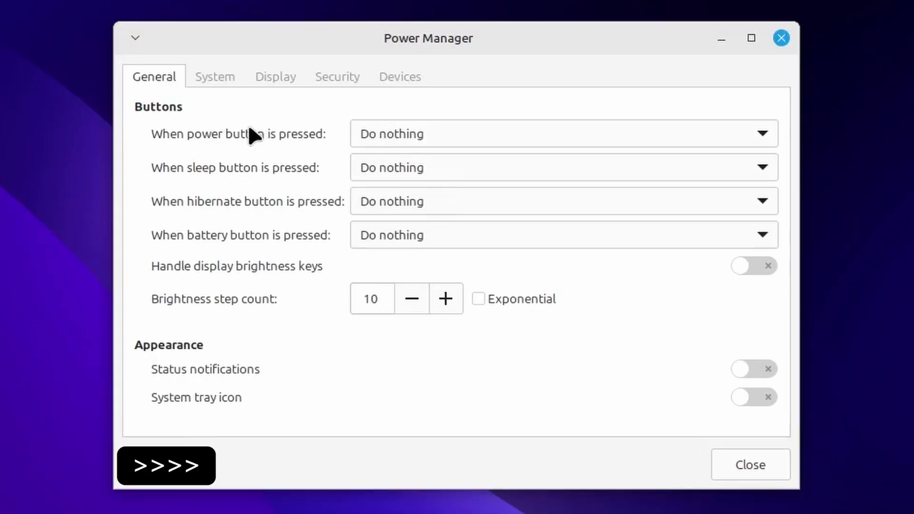
mouse_move(244, 246)
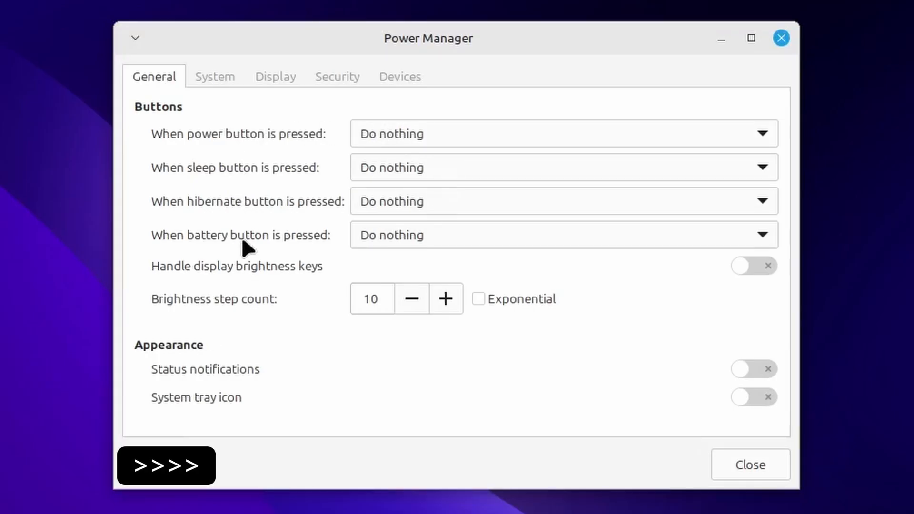
click(214, 76)
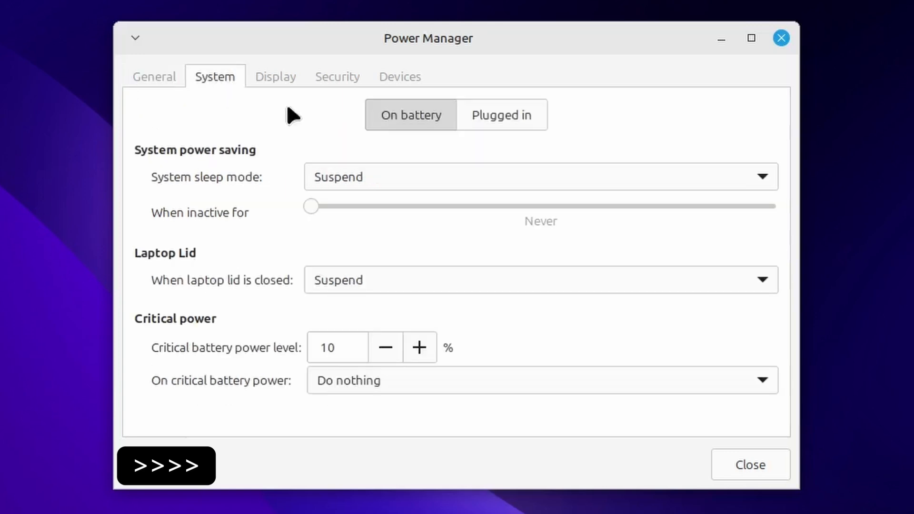
mouse_move(314, 167)
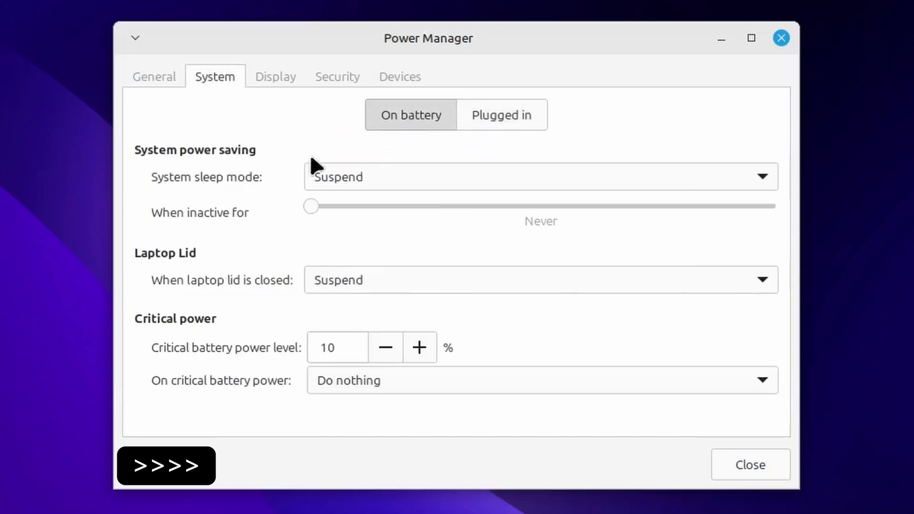
click(539, 280)
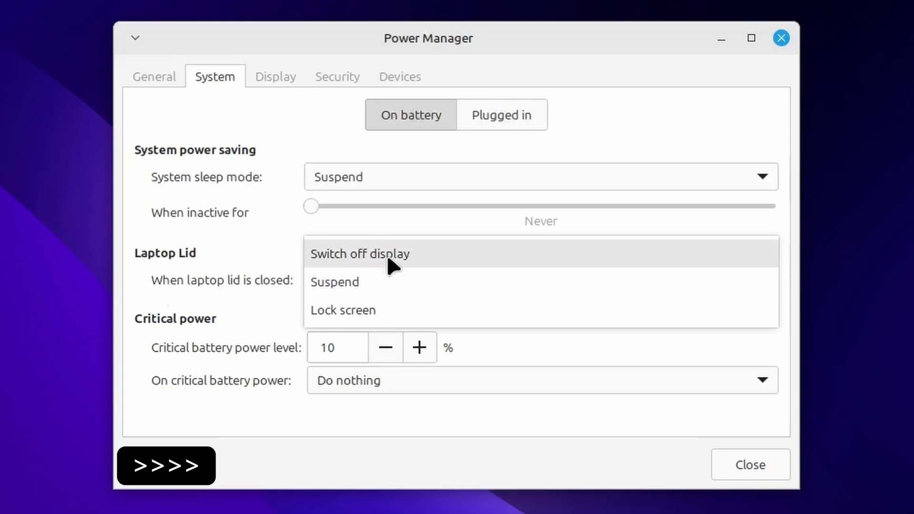
click(335, 281)
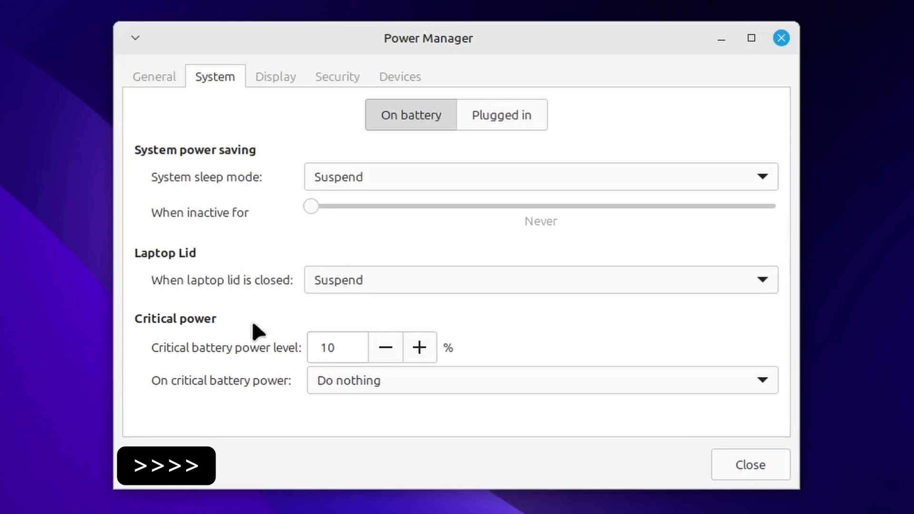
Review the Display blanking timings and Security screen-locking settings in Power Manager
click(275, 77)
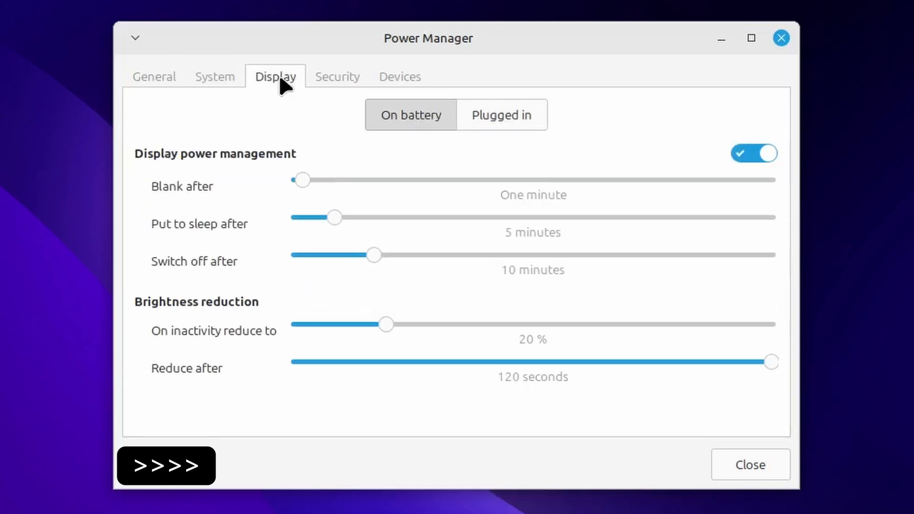
click(337, 76)
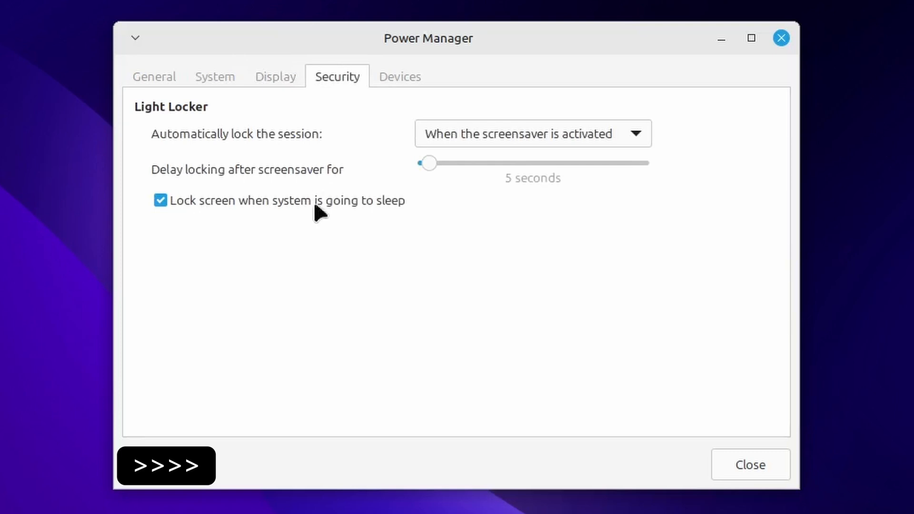
click(399, 76)
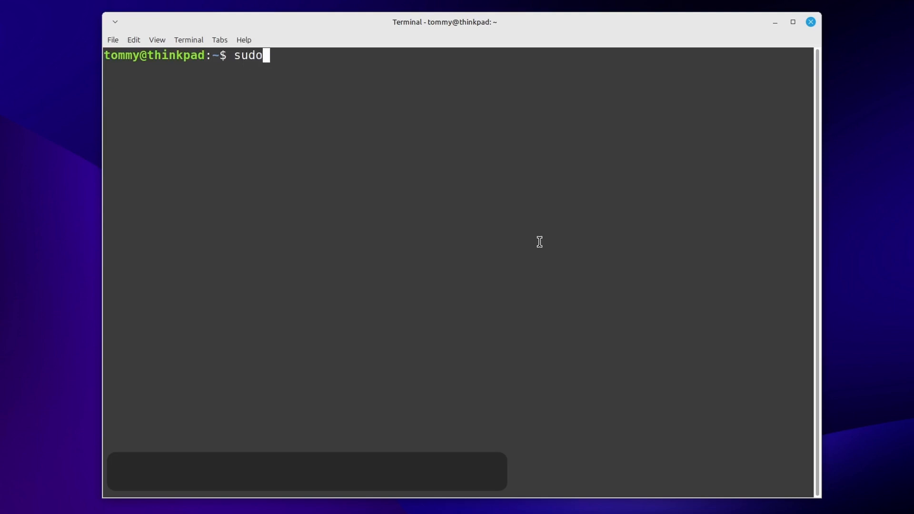
Add 'HandleLidSwitch=hybrid-sleep' to /etc/systemd/logind.conf in vi and save
text(vi /etc/)
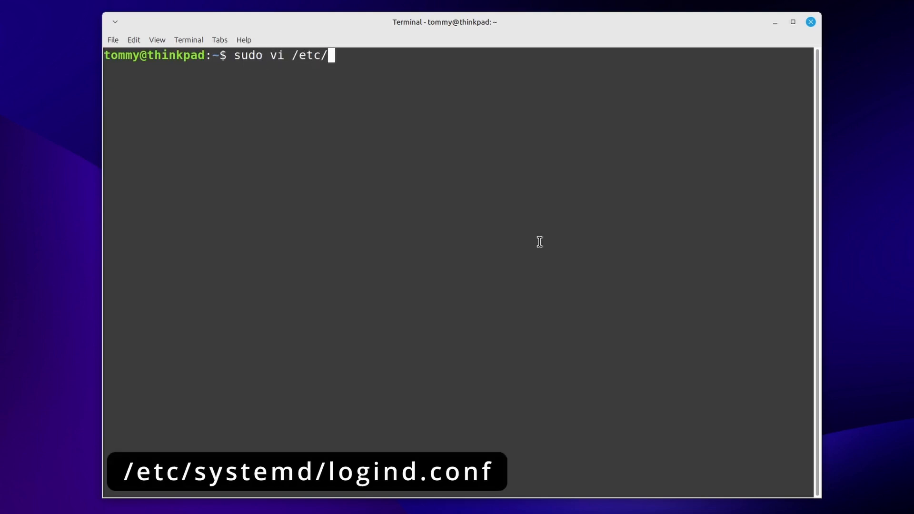
text(systemd/)
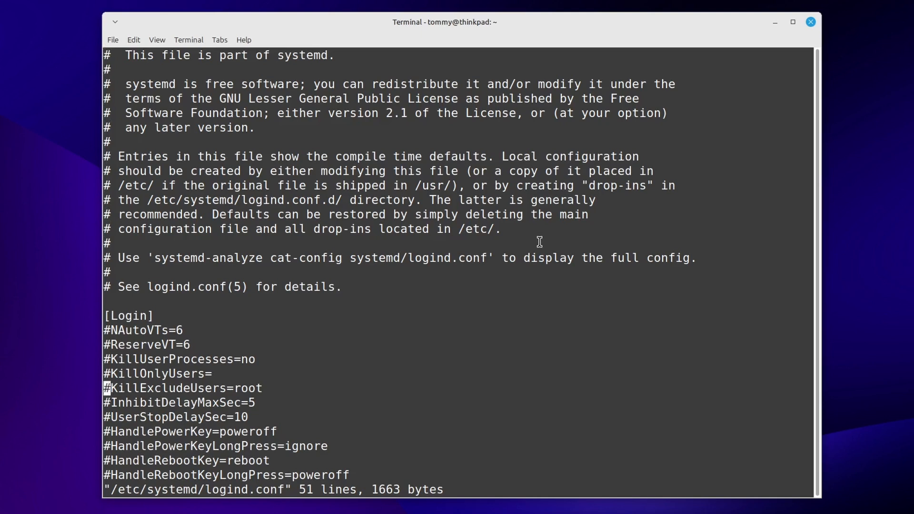
scroll(down, 3)
text(HandleLidSwitch=)
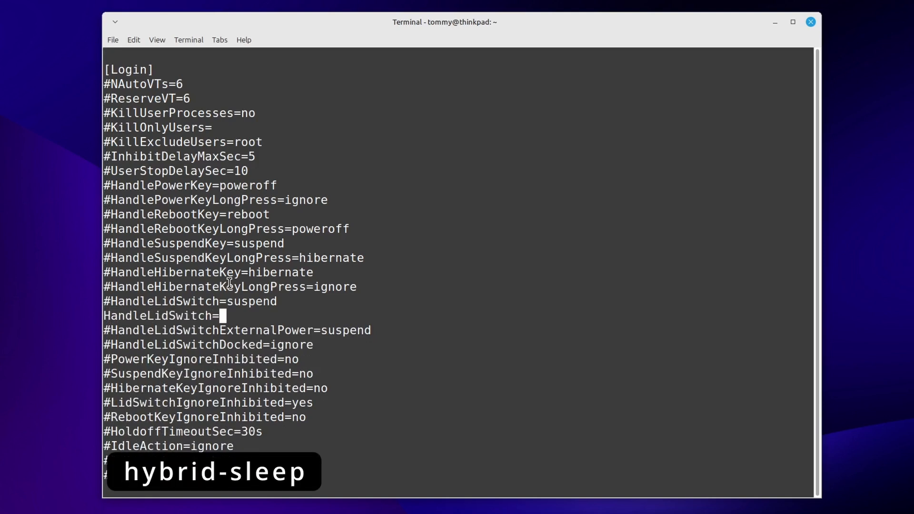
text(hybrid-sleep)
text(sudo syst)
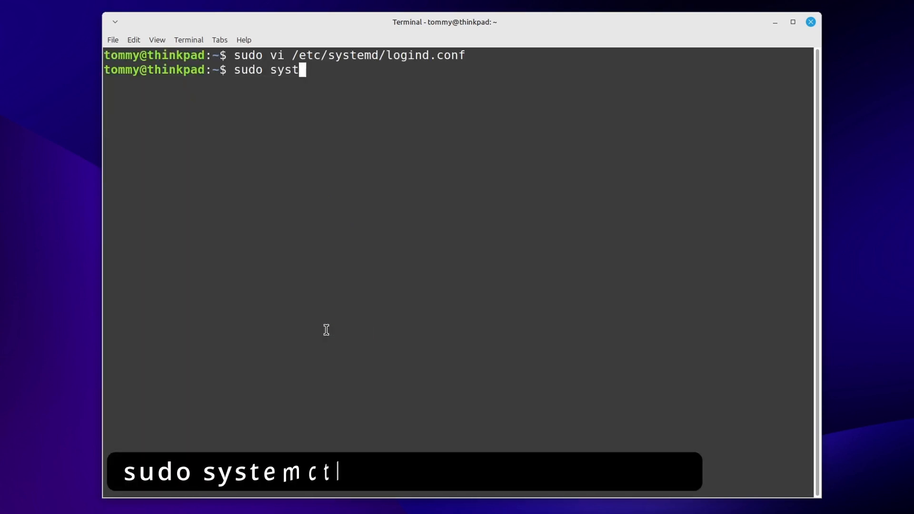
Run 'sudo systemctl restart systemd-logind' and clear the terminal
text(emctl restart s)
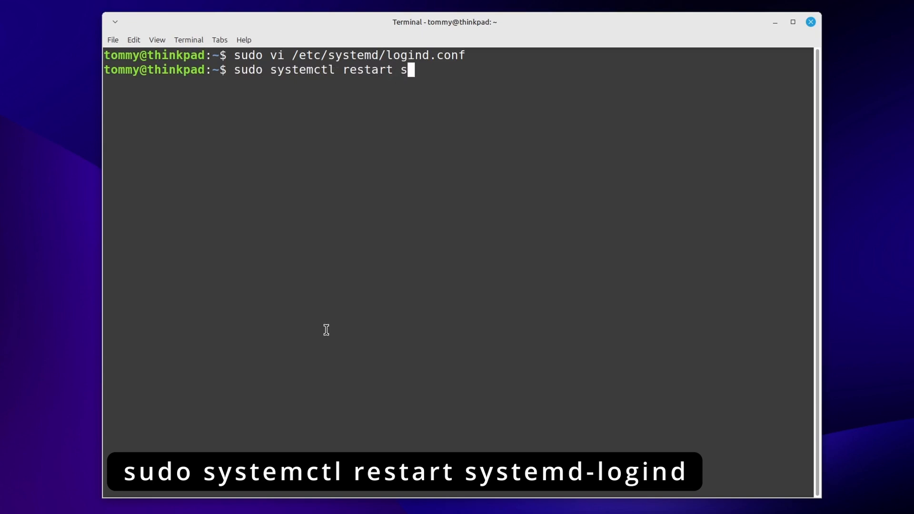
text(ystemd-logi)
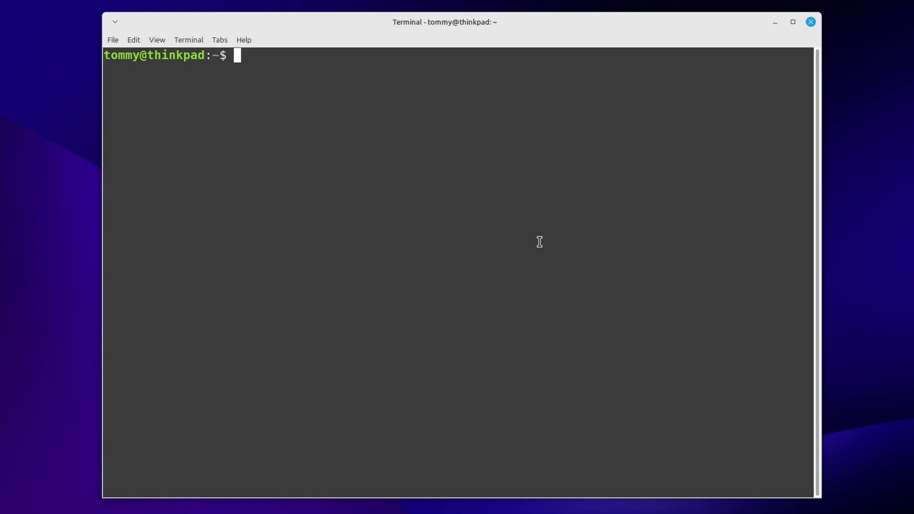
text(cat /)
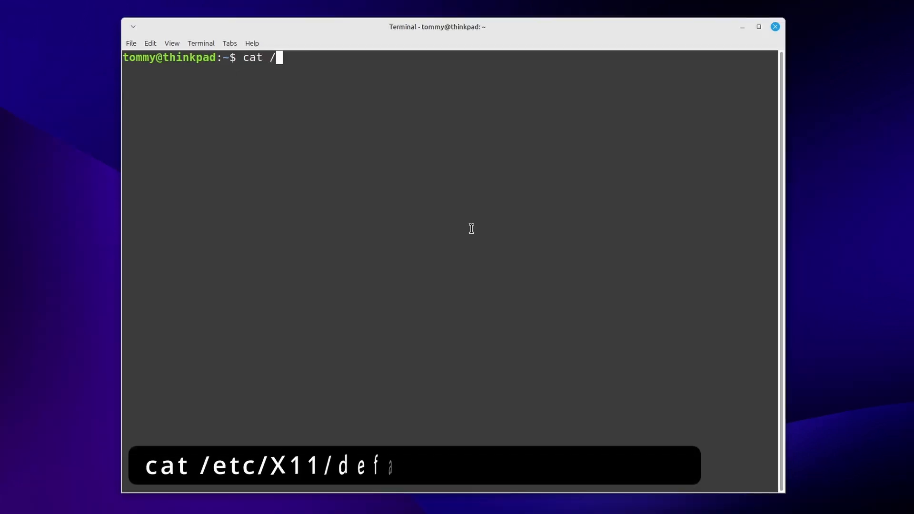
Show /etc/X11/default-display-manager and confirm lightdm is already installed
text(etc/X)
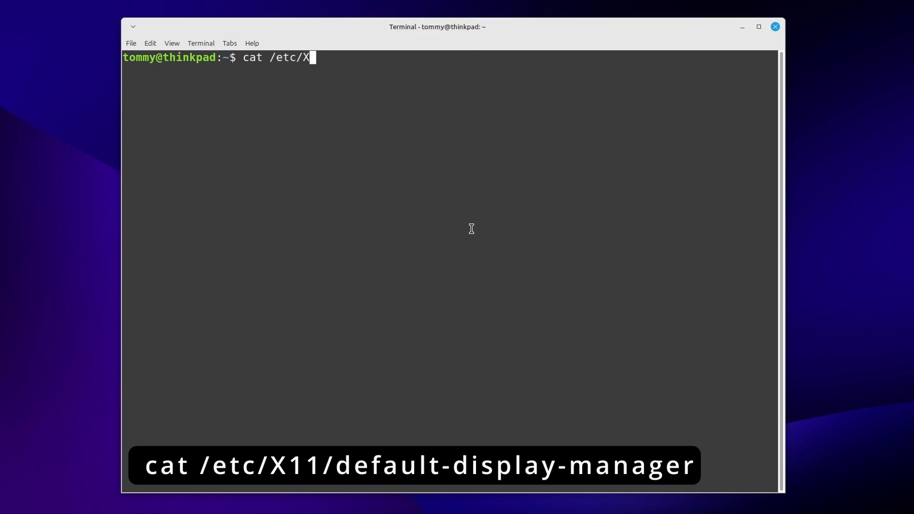
text(11/default-display-manager)
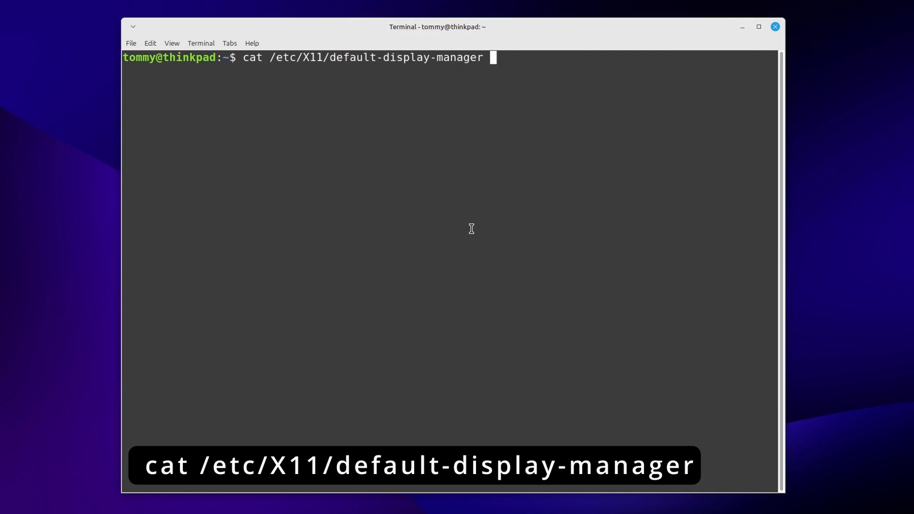
key(Return)
text(sudo dp)
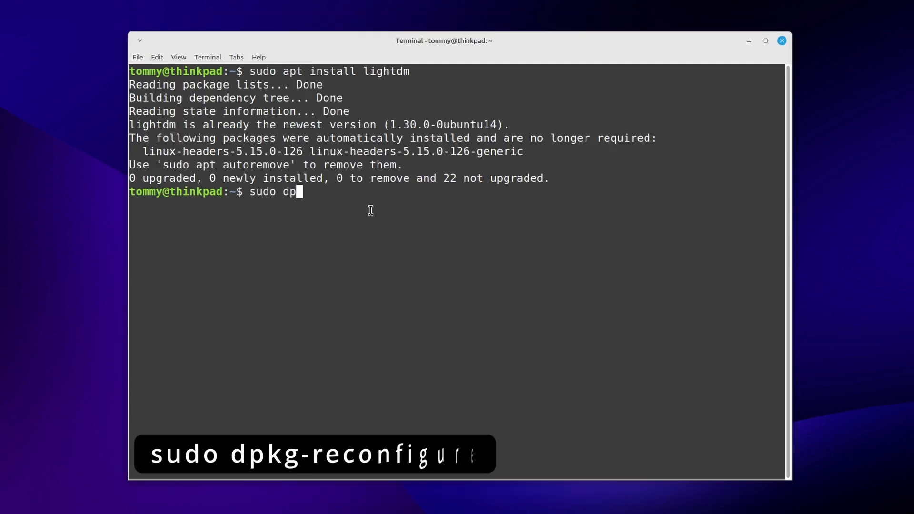
text(kg-reconfigur)
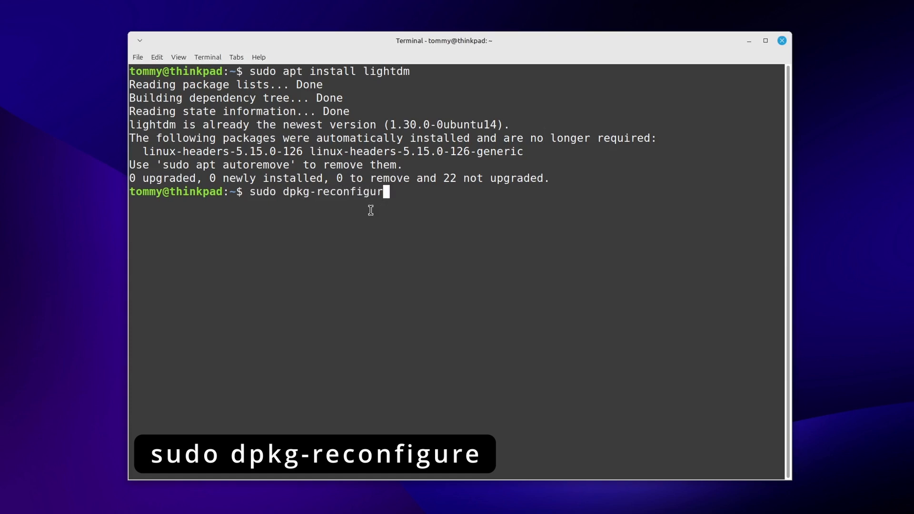